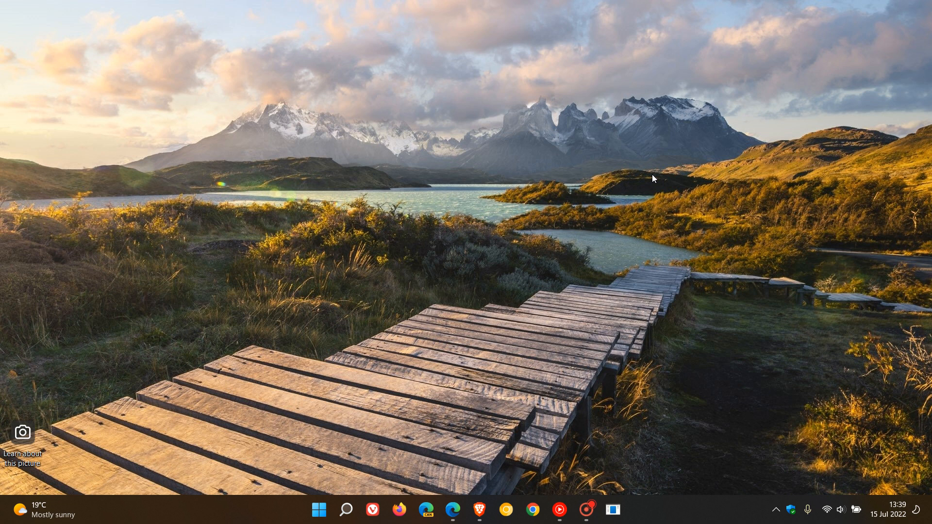
pyautogui.moveTo(730, 191)
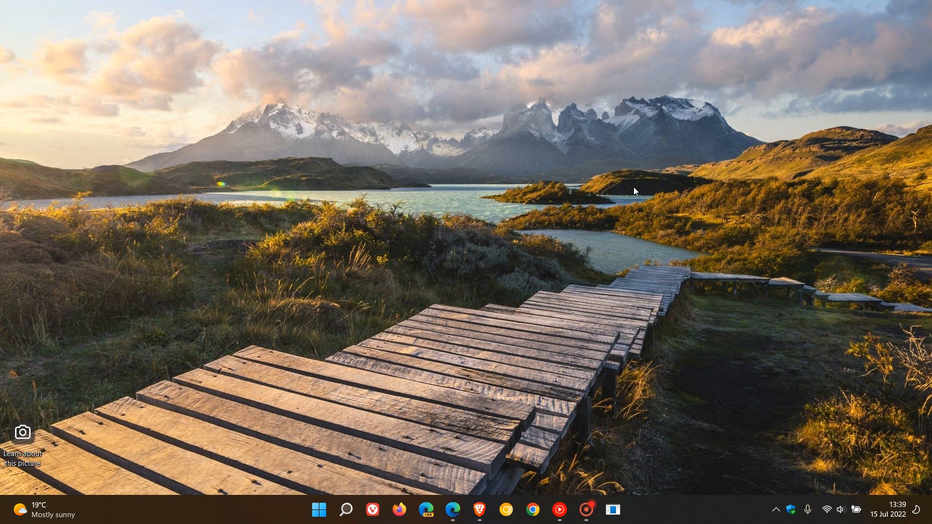
pyautogui.moveTo(463, 489)
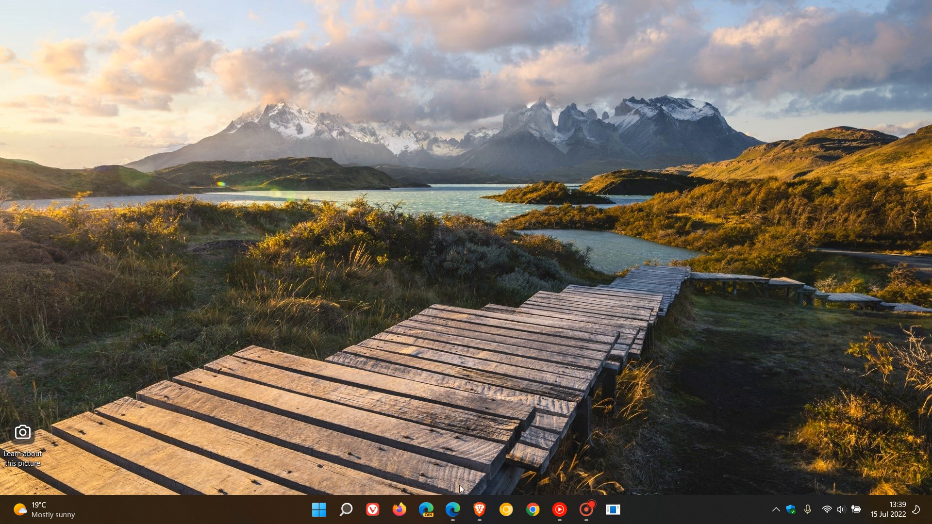
# Bring Edge forward on the Build 22000.829 post and clear the stray intro text selection
pyautogui.click(453, 510)
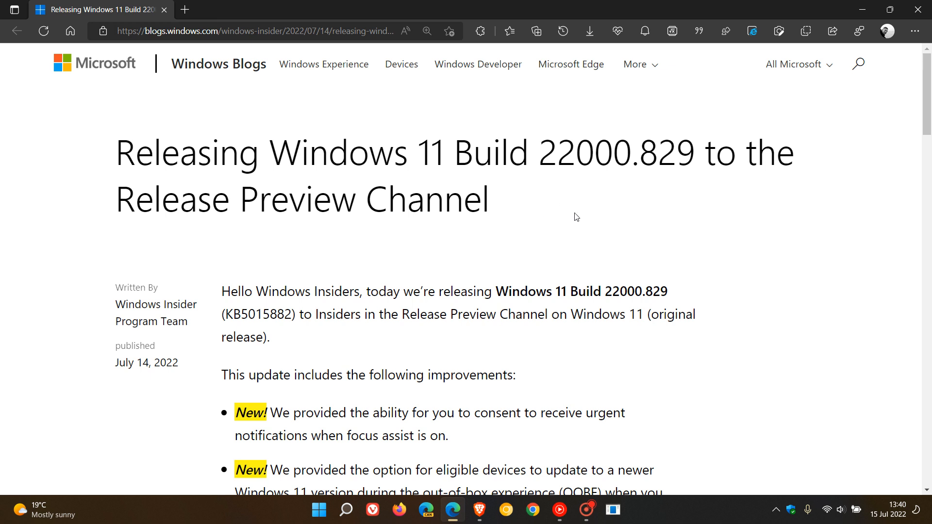
pyautogui.moveTo(773, 226)
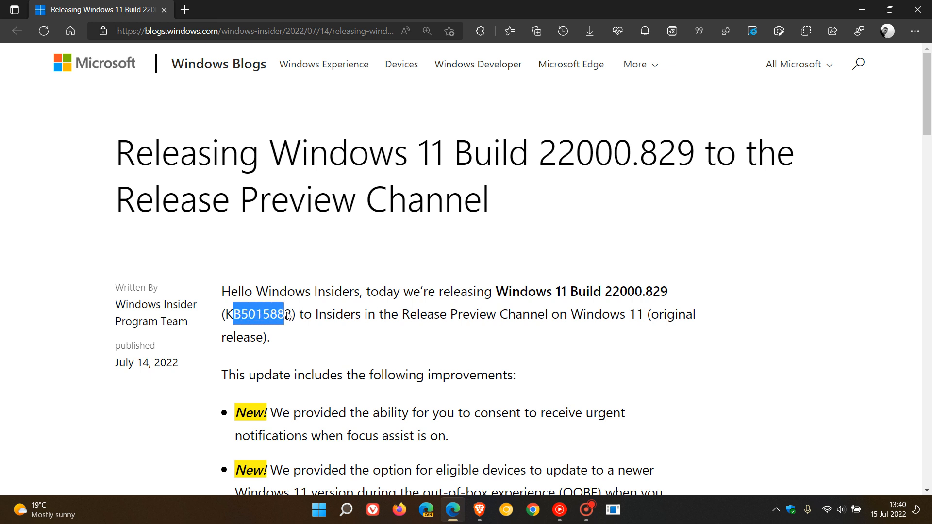
pyautogui.click(589, 212)
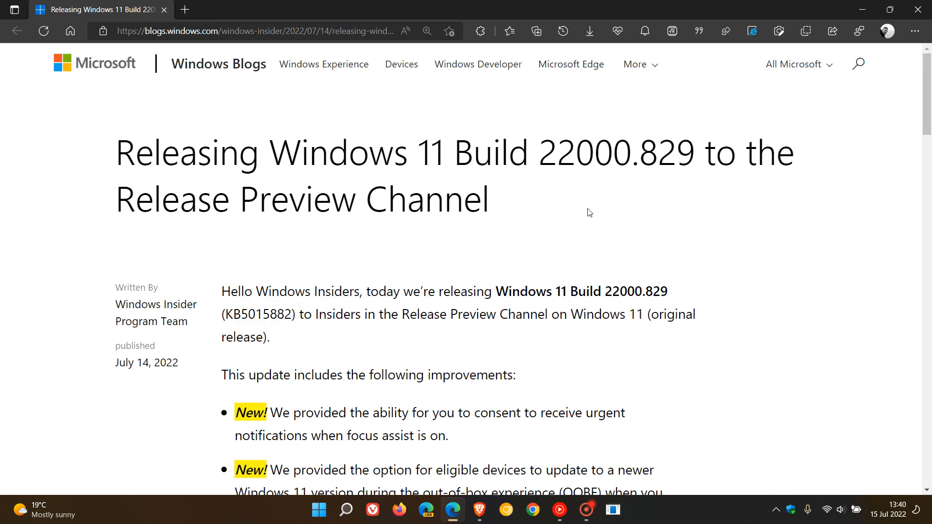
pyautogui.moveTo(646, 190)
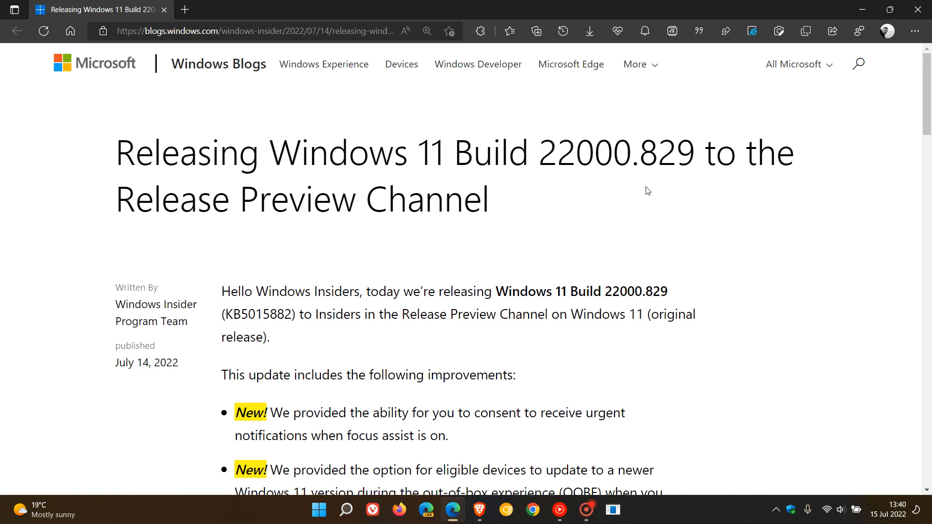
pyautogui.moveTo(703, 203)
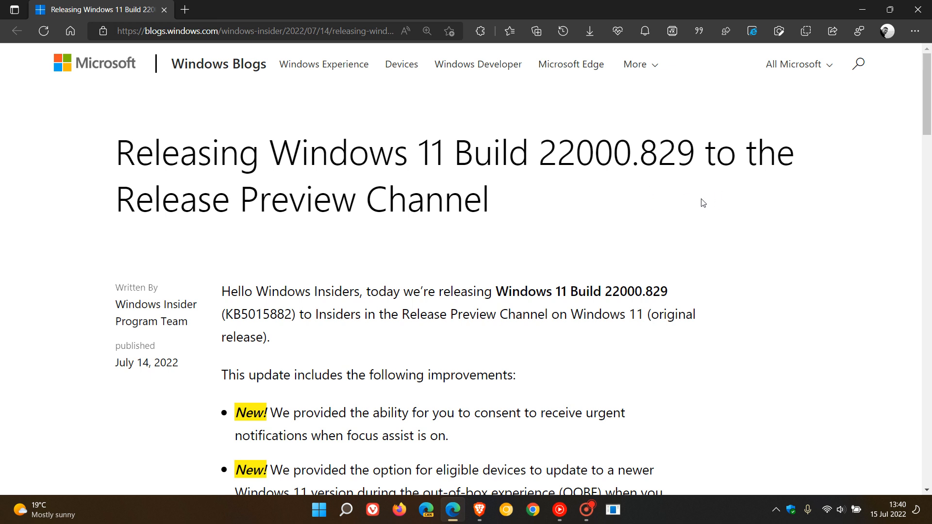
pyautogui.moveTo(707, 204)
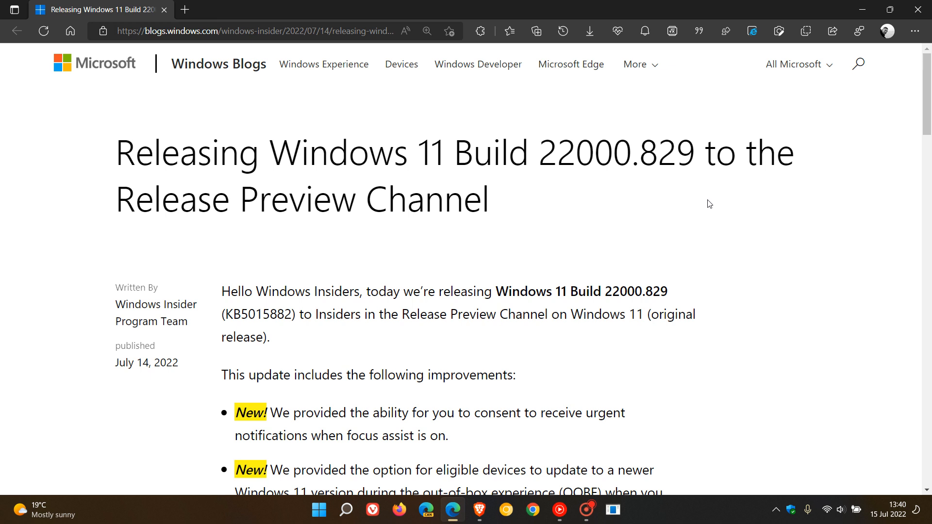
pyautogui.moveTo(627, 510)
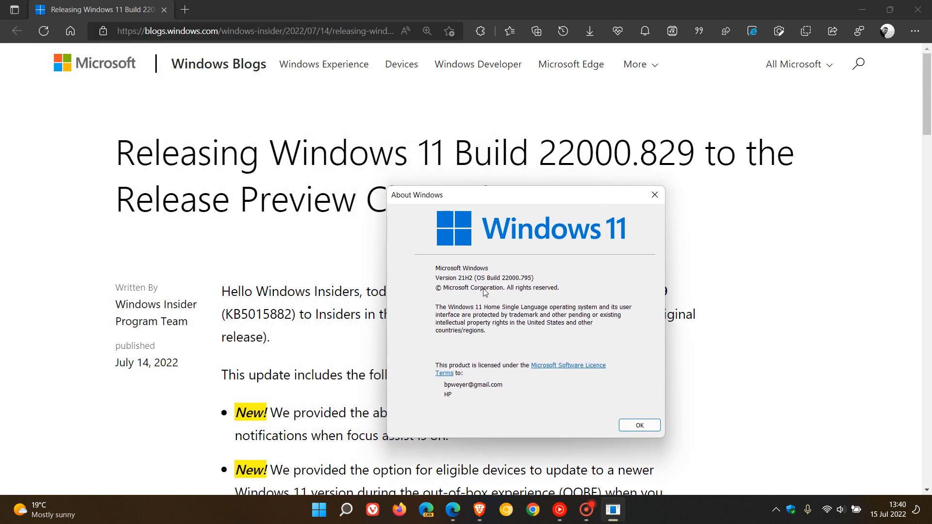
pyautogui.moveTo(524, 288)
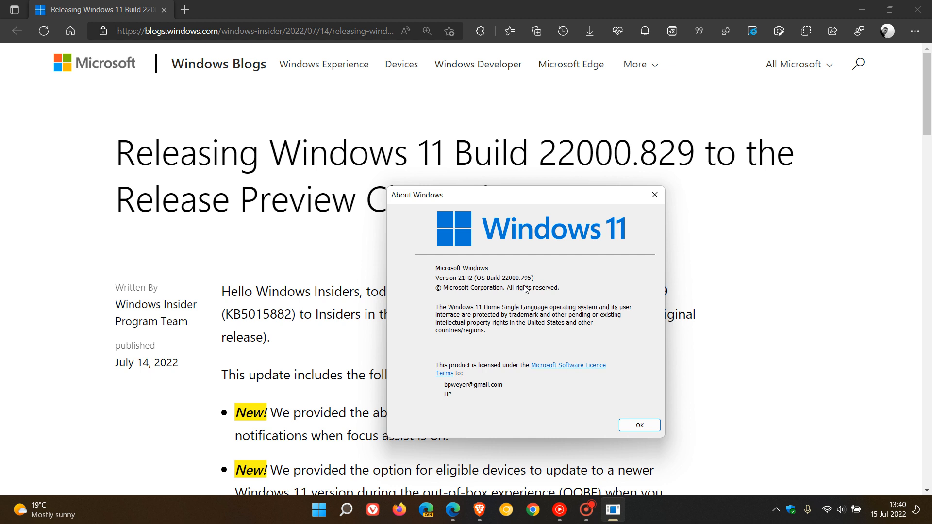
pyautogui.moveTo(718, 150)
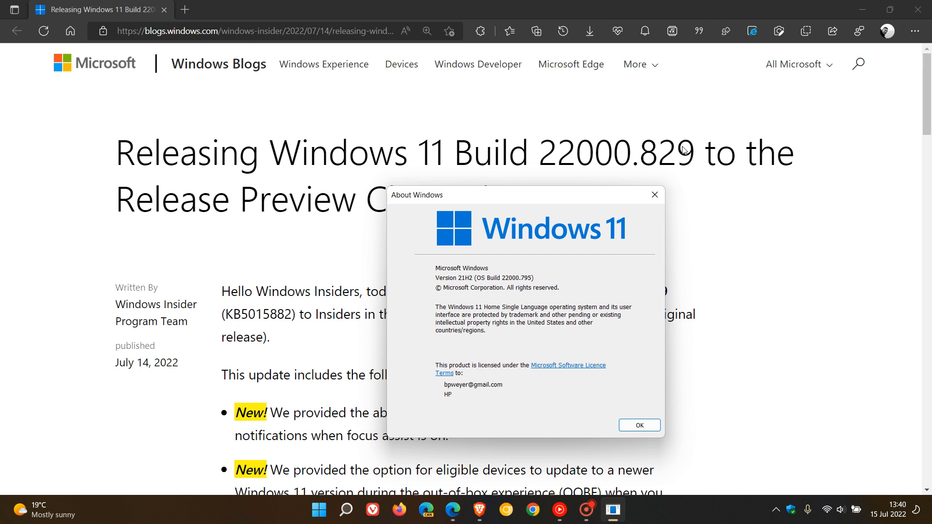
pyautogui.moveTo(640, 168)
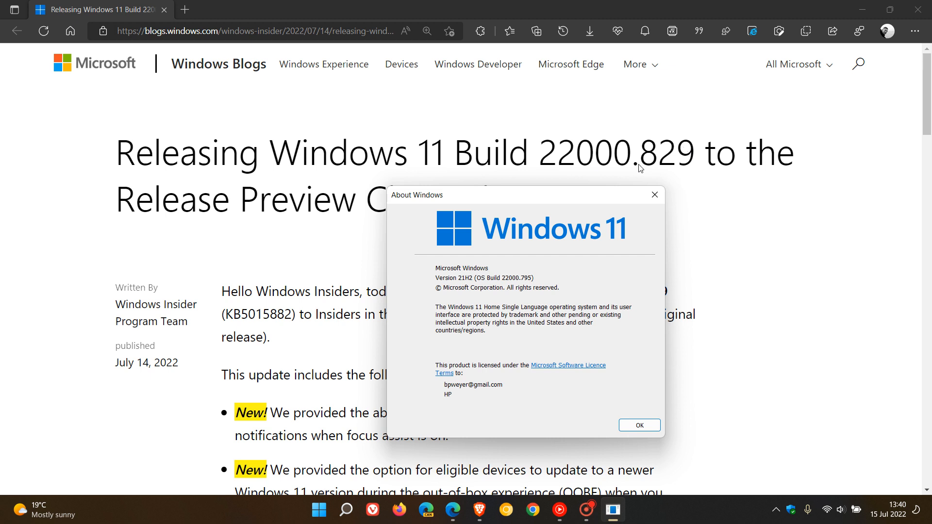
pyautogui.moveTo(695, 152)
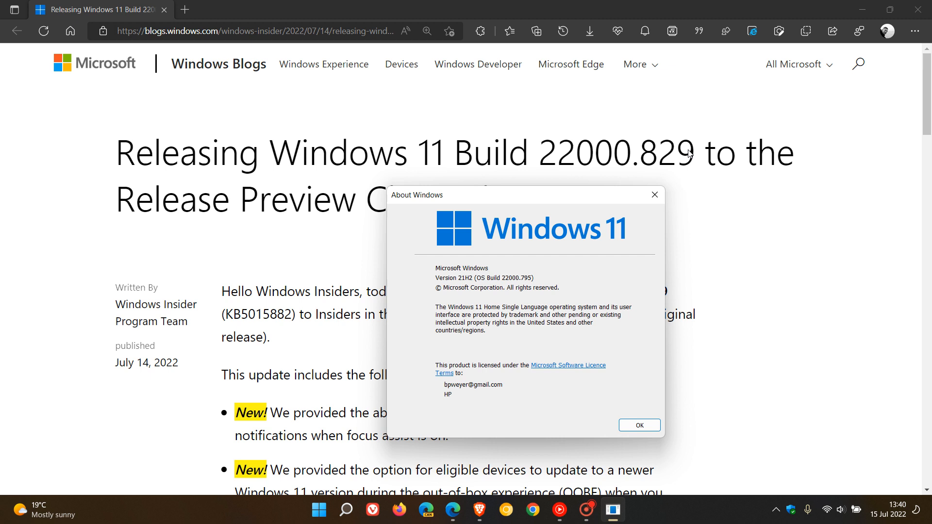
pyautogui.moveTo(724, 215)
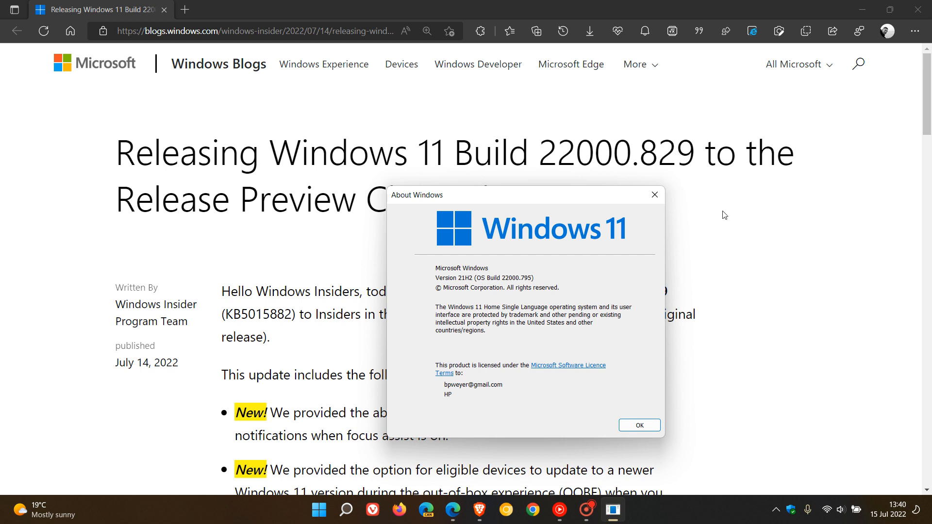
# Dismiss the Windows version info and scroll the Build 22000.829 post to its improvements list
pyautogui.click(638, 425)
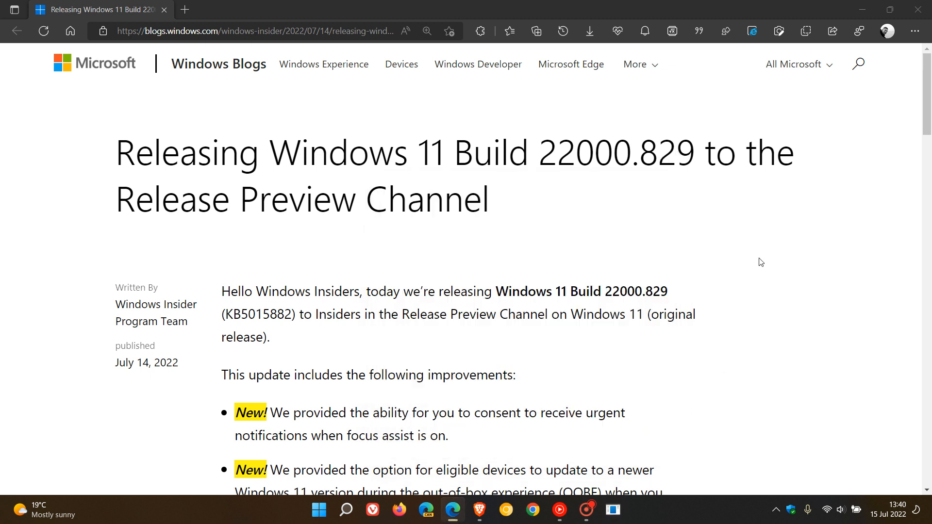
pyautogui.scroll(-3)
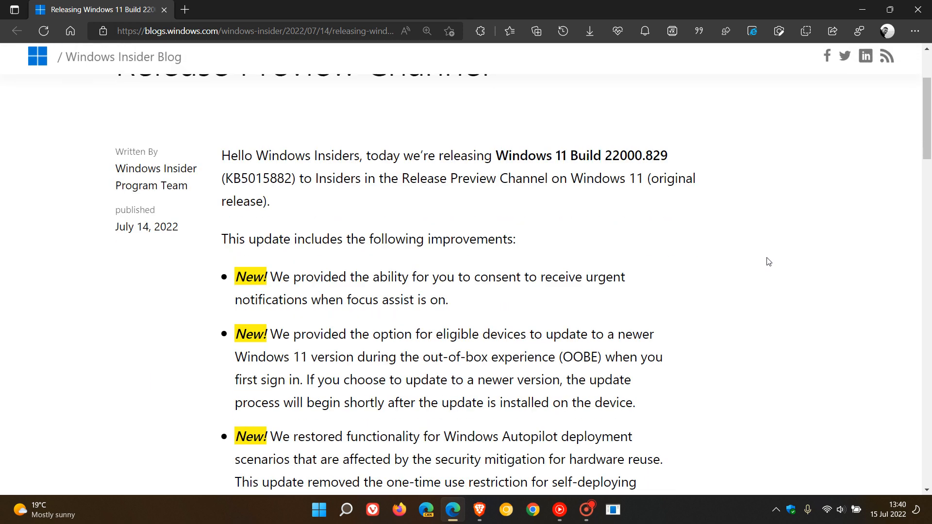
pyautogui.scroll(-3)
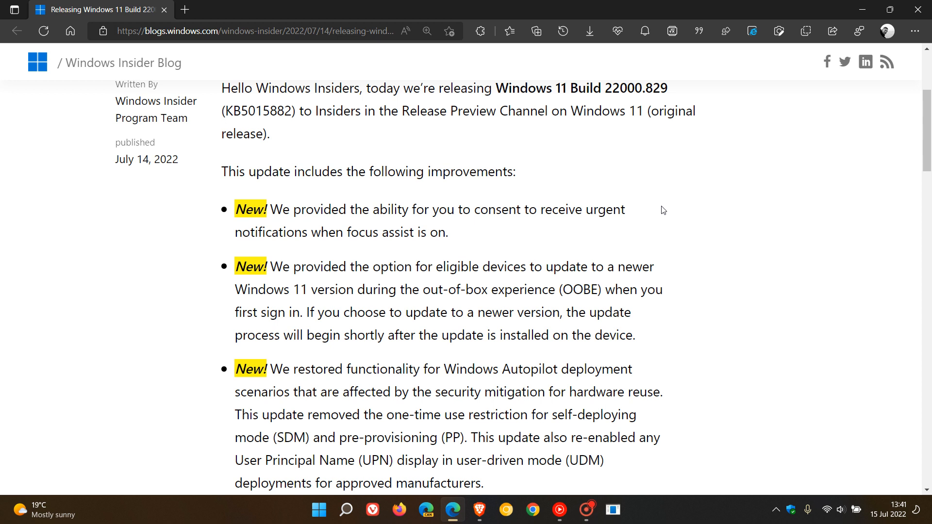
pyautogui.moveTo(712, 266)
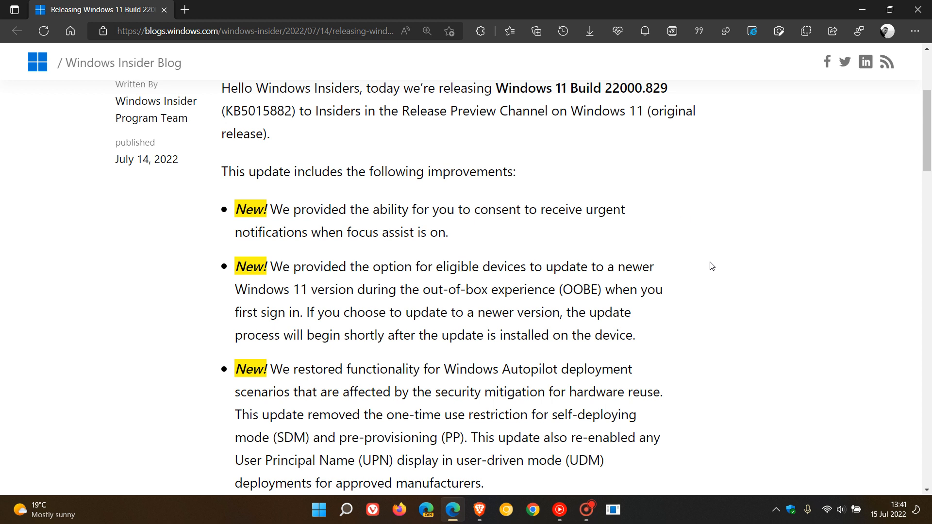
pyautogui.moveTo(474, 267)
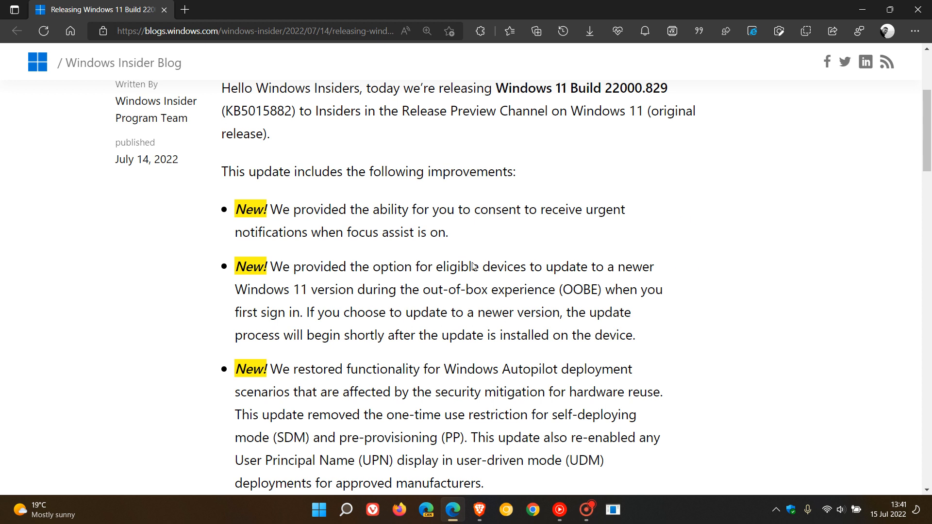
pyautogui.moveTo(425, 258)
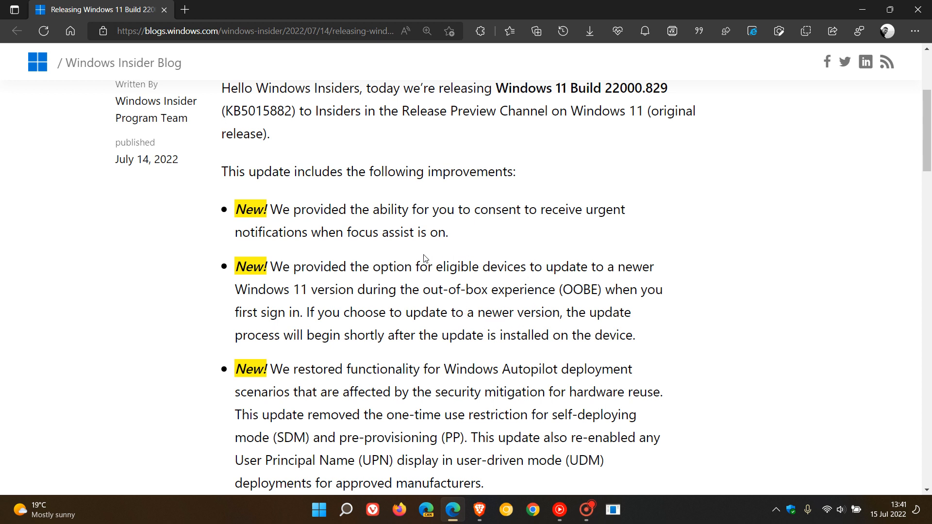
pyautogui.moveTo(510, 298)
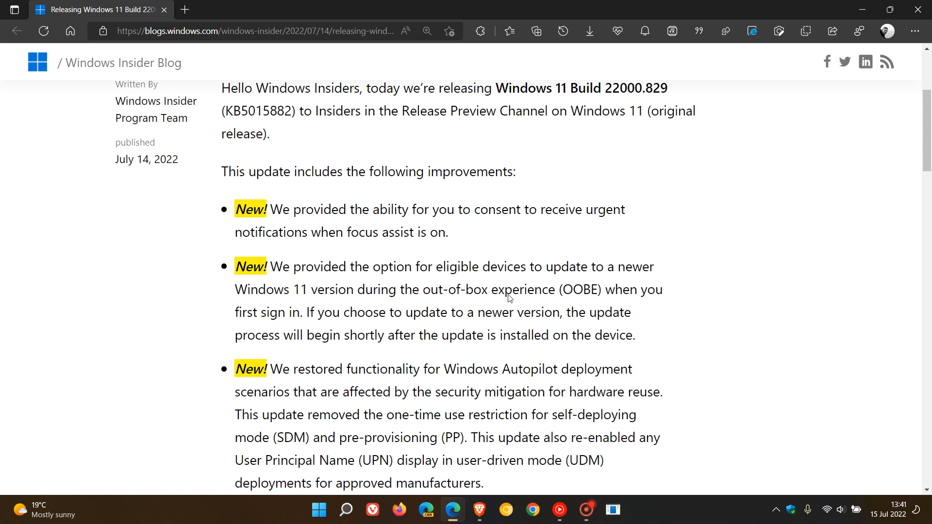
pyautogui.moveTo(711, 262)
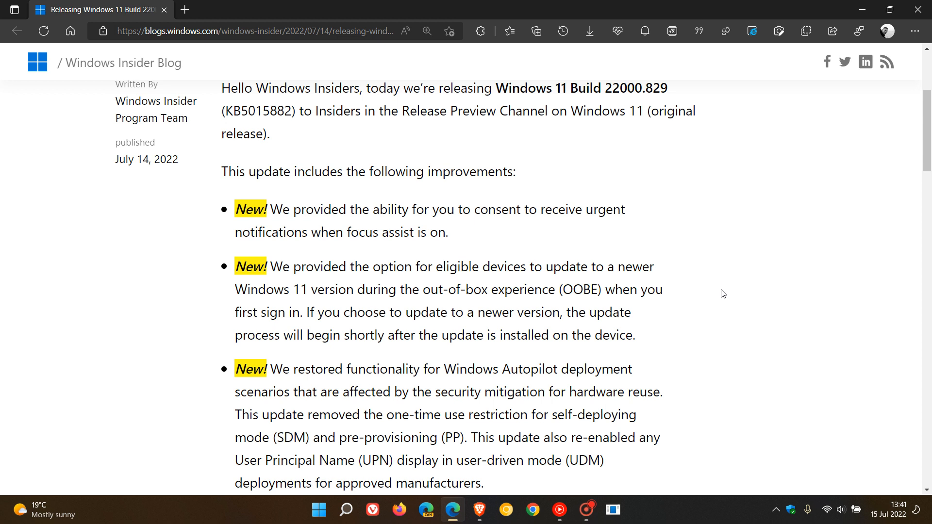
pyautogui.moveTo(702, 297)
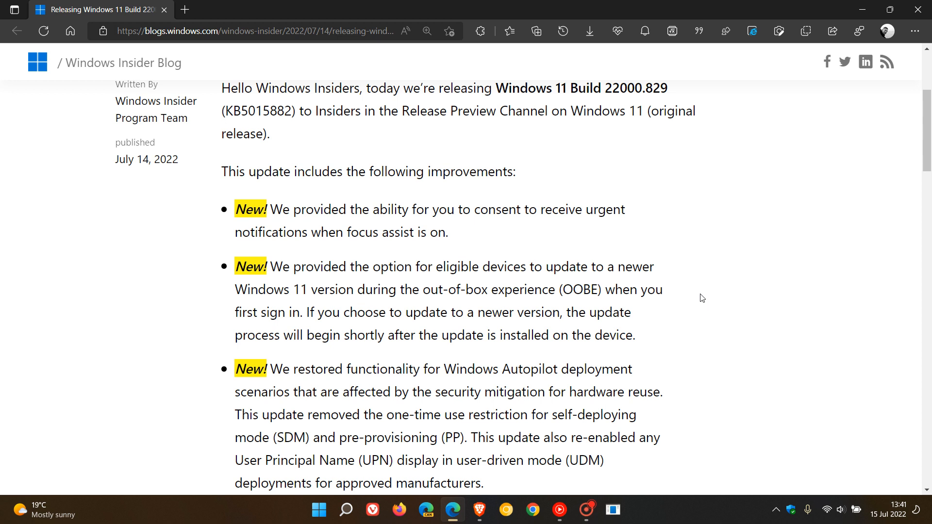
pyautogui.moveTo(697, 297)
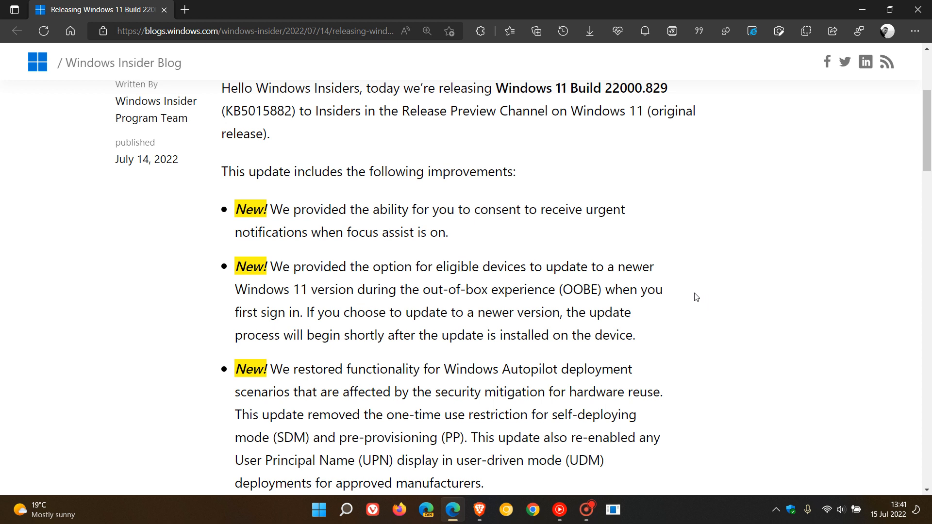
pyautogui.moveTo(694, 314)
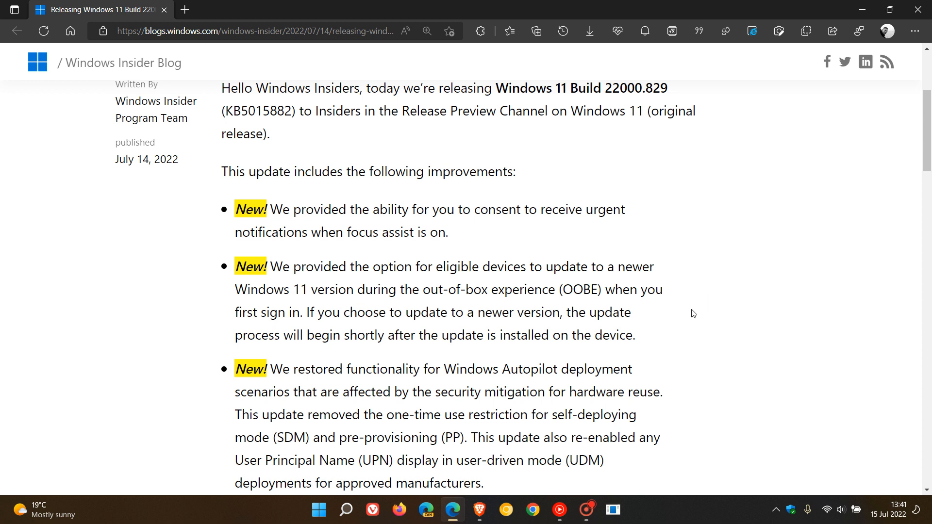
pyautogui.moveTo(705, 315)
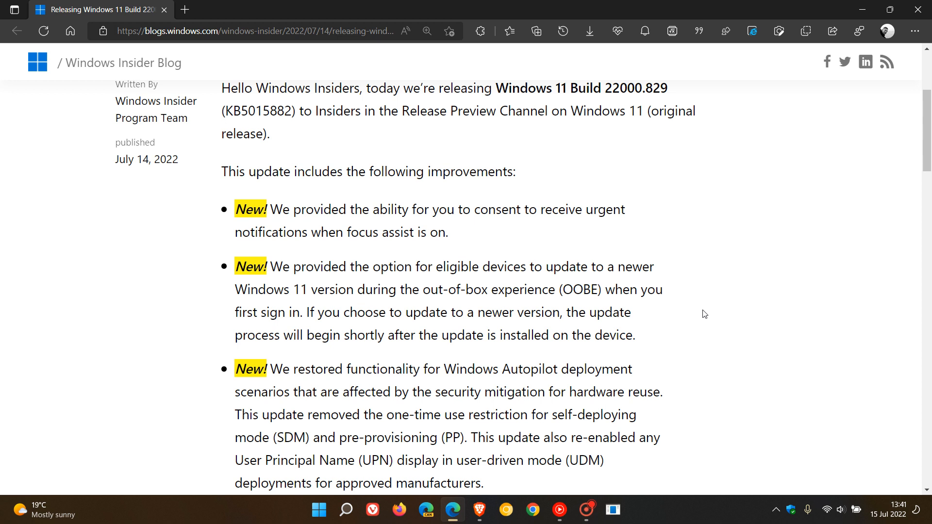
pyautogui.moveTo(699, 322)
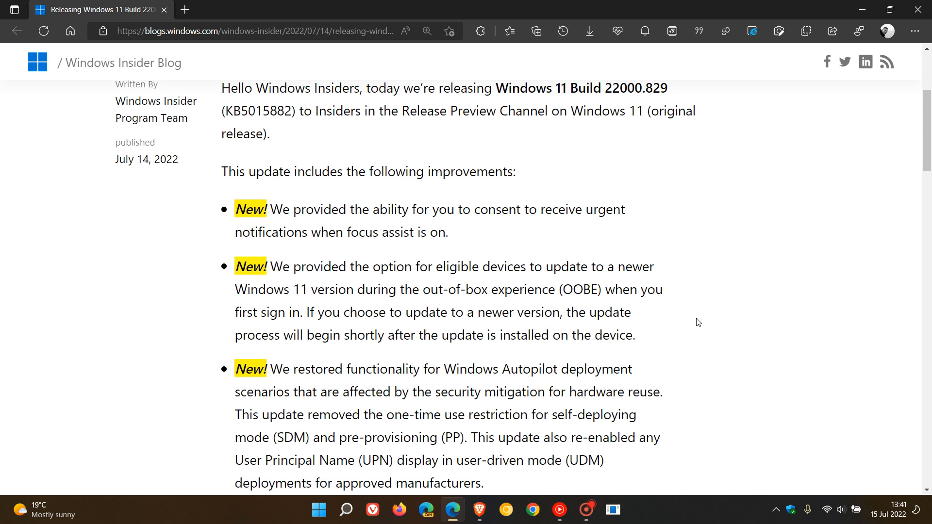
pyautogui.moveTo(695, 315)
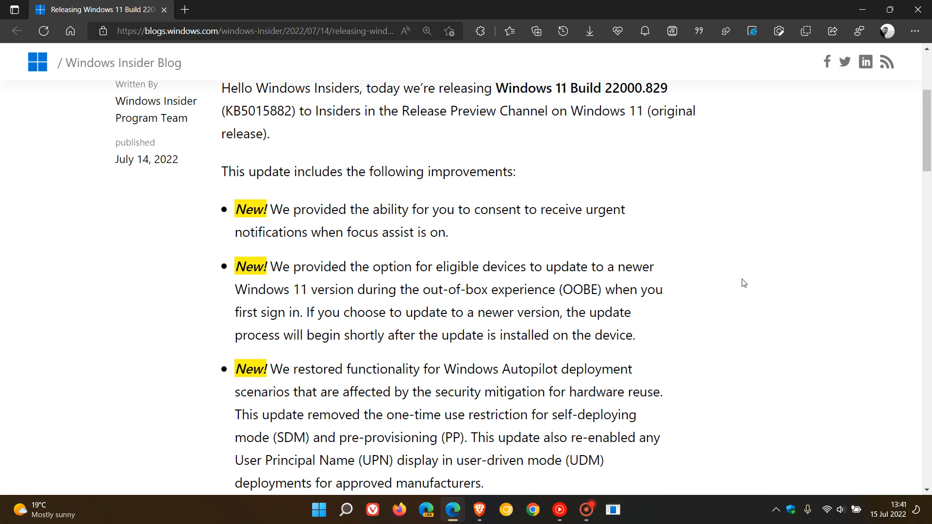
# Scroll the post down to the highlighted fix for troubleshooters not opening
pyautogui.scroll(-3)
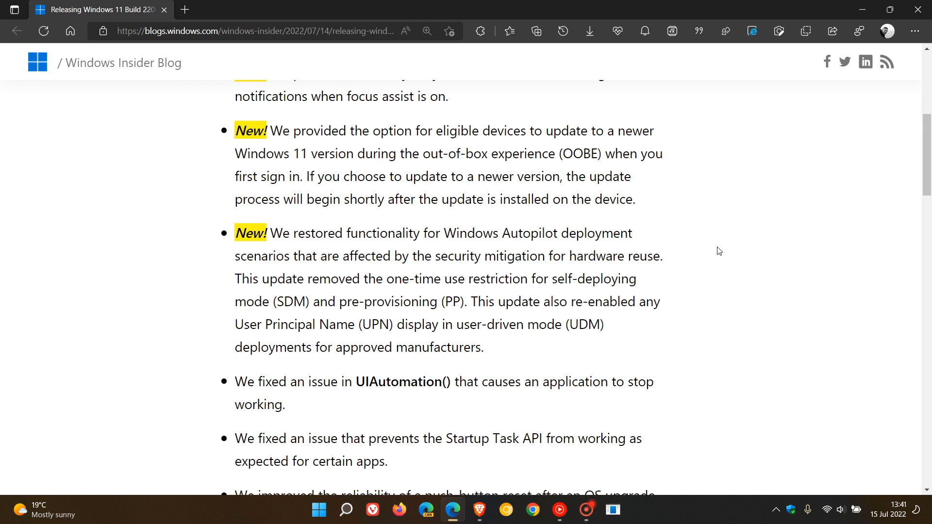
pyautogui.moveTo(704, 232)
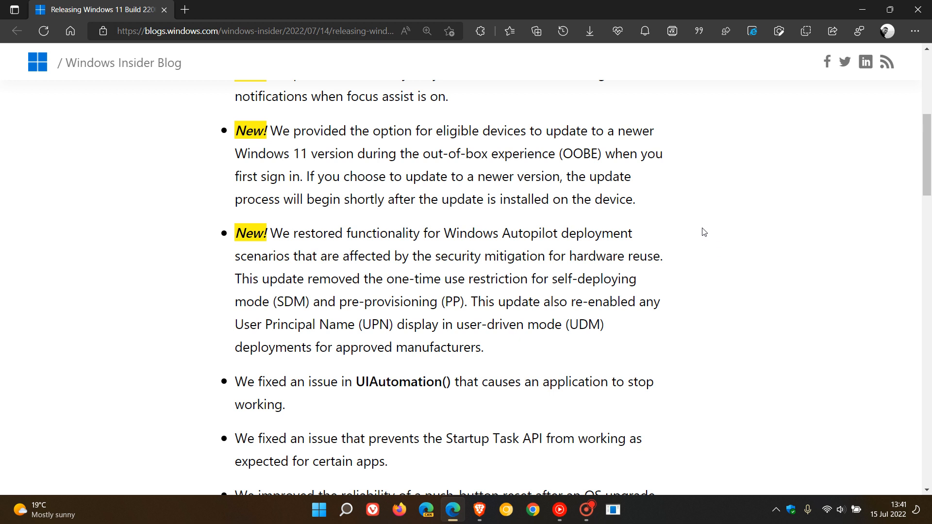
pyautogui.moveTo(724, 265)
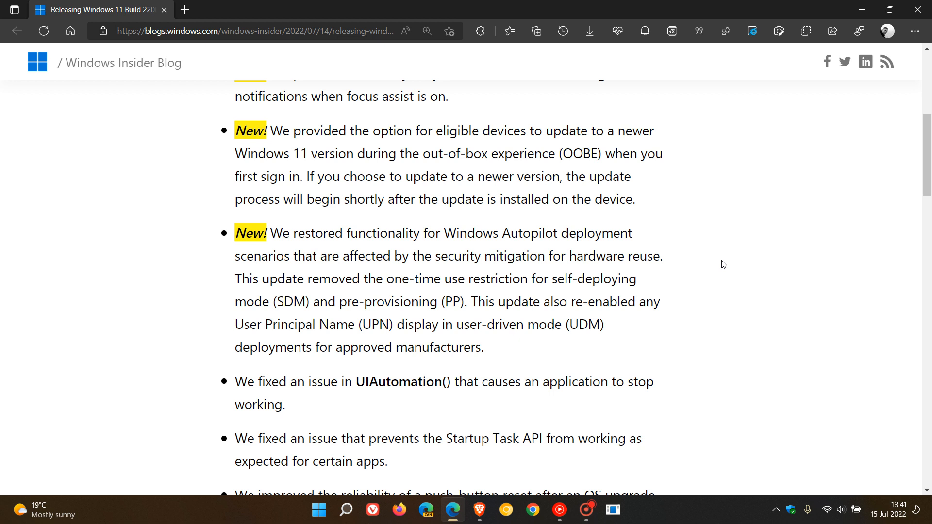
pyautogui.moveTo(778, 294)
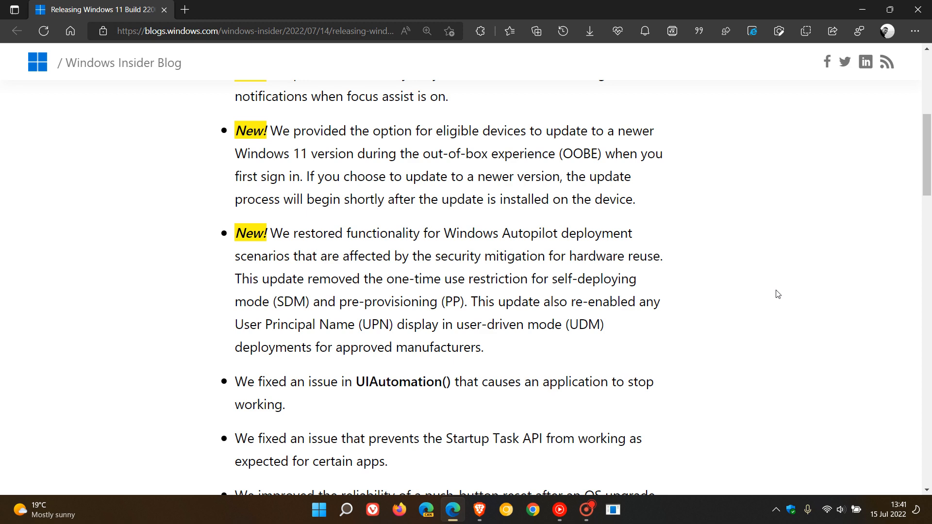
pyautogui.scroll(-3)
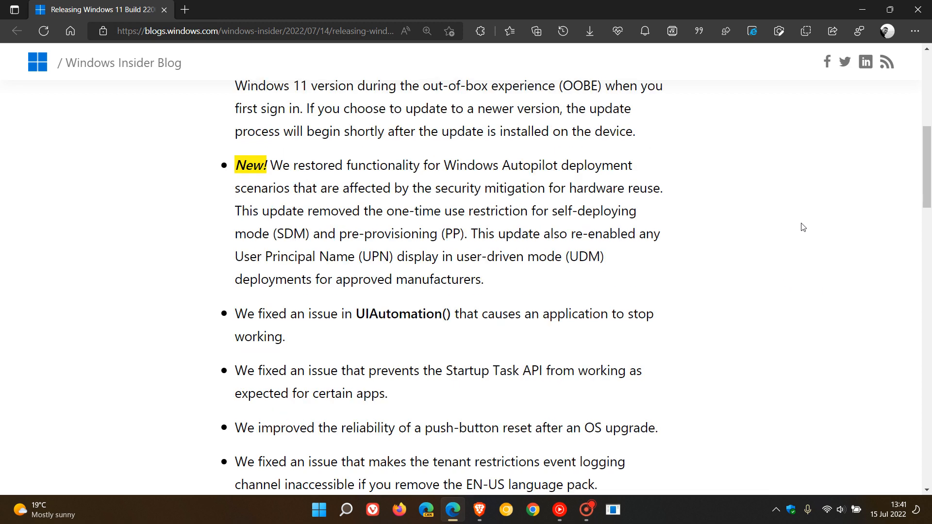
pyautogui.scroll(-3)
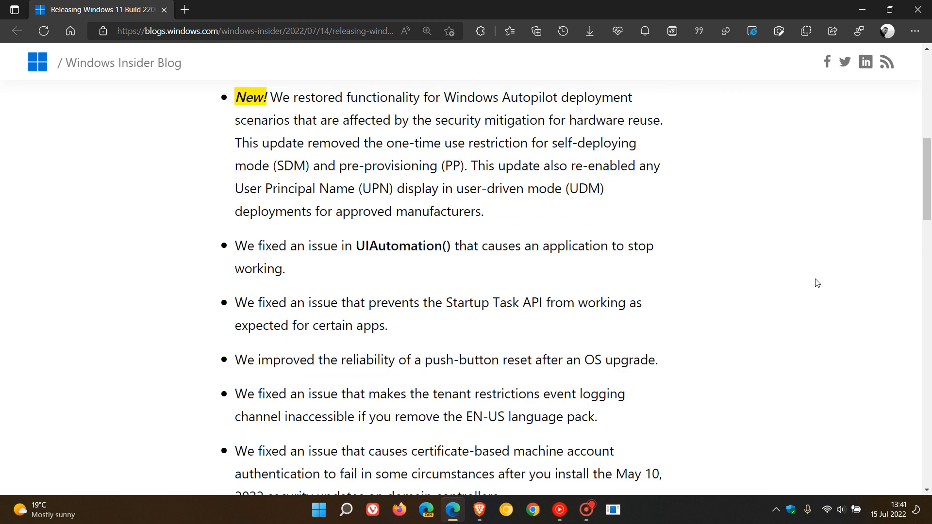
pyautogui.scroll(-3)
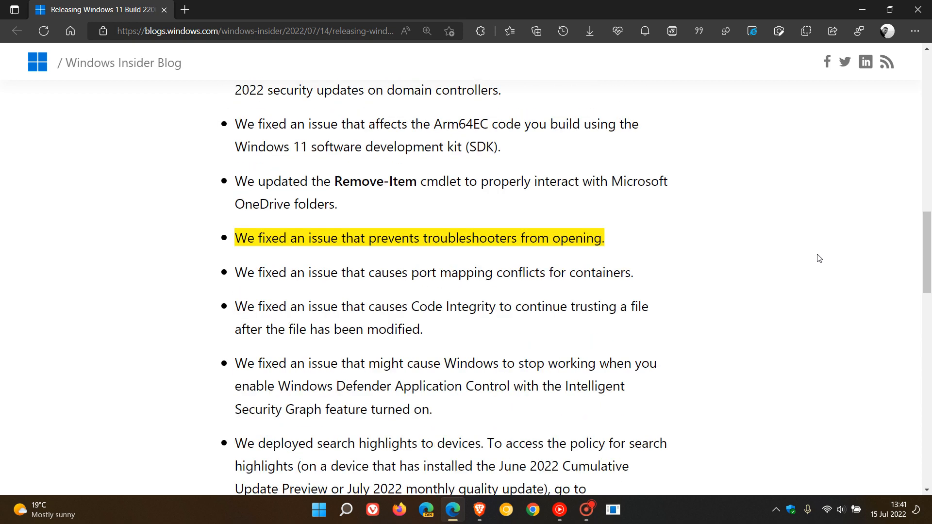
pyautogui.moveTo(812, 265)
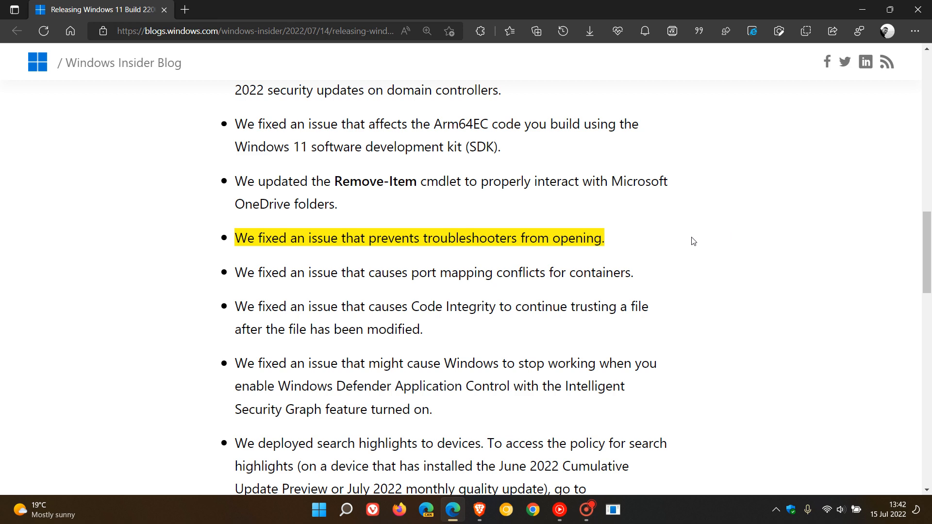
# Scroll on to the highlighted fixes for exe crashes and the blank search-hover window
pyautogui.scroll(-3)
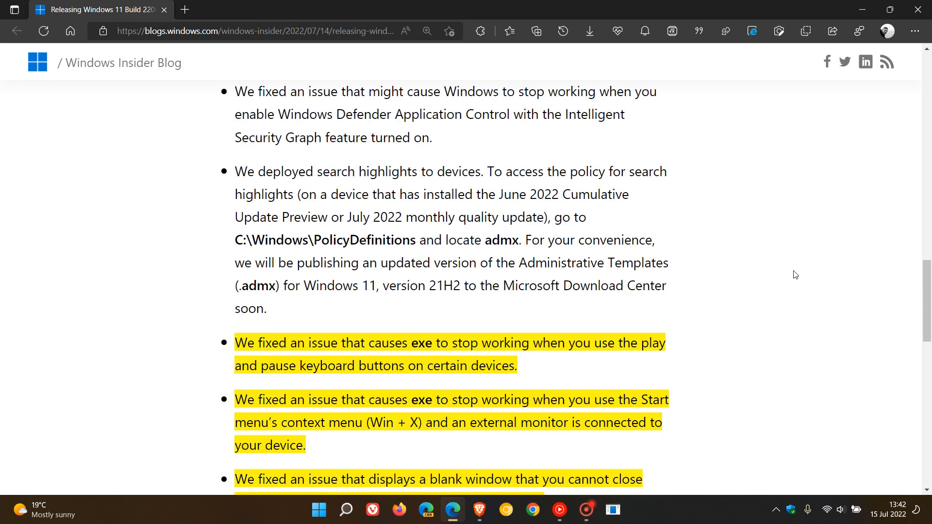
pyautogui.scroll(-3)
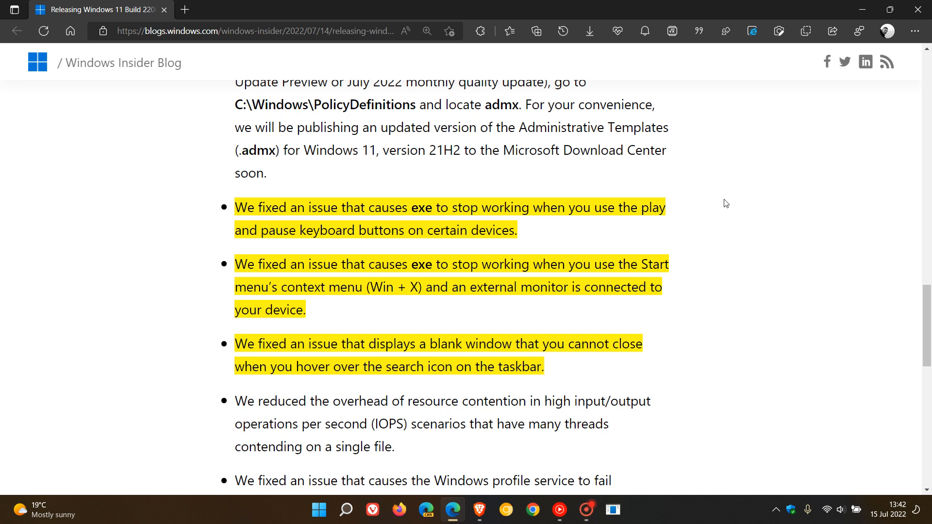
pyautogui.moveTo(714, 214)
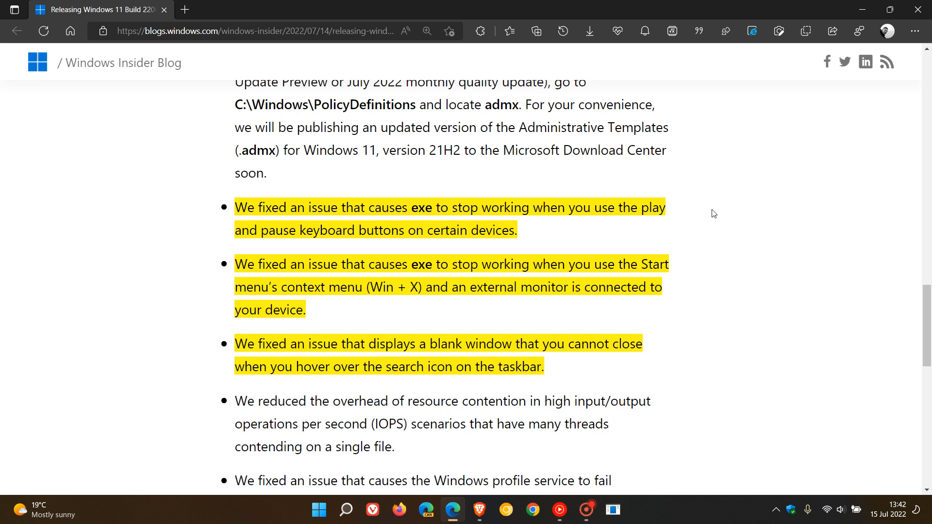
pyautogui.moveTo(779, 222)
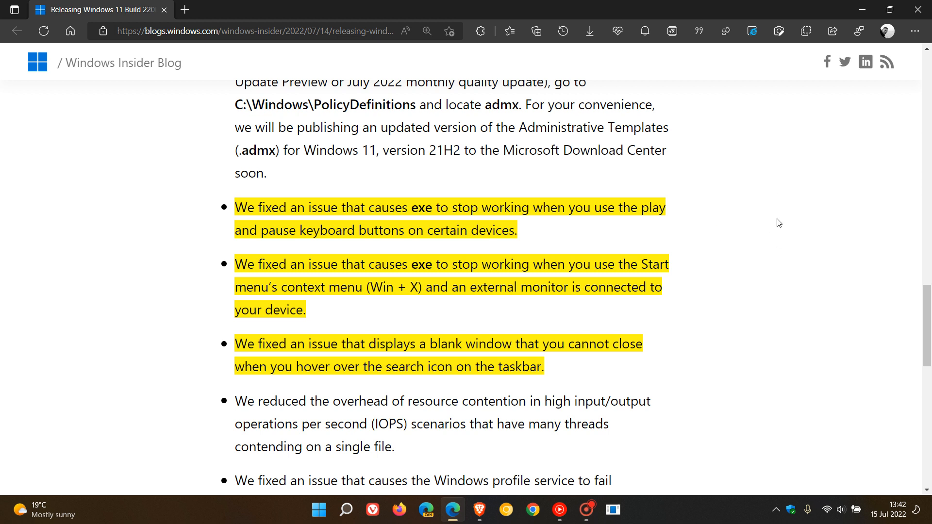
pyautogui.moveTo(744, 212)
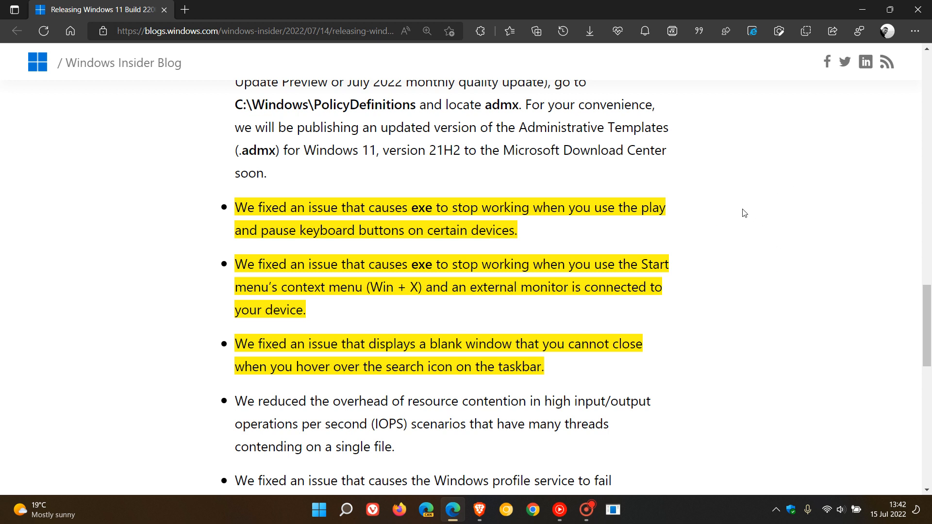
pyautogui.moveTo(737, 207)
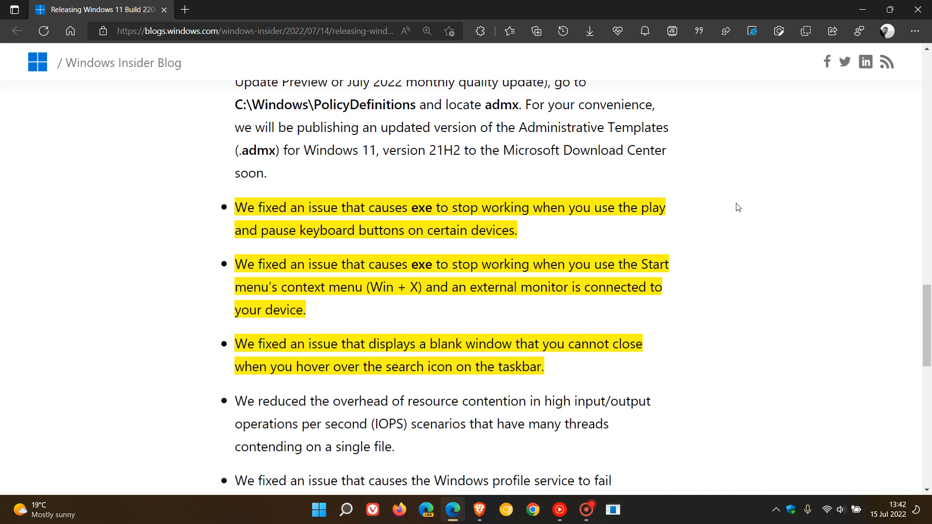
pyautogui.moveTo(713, 270)
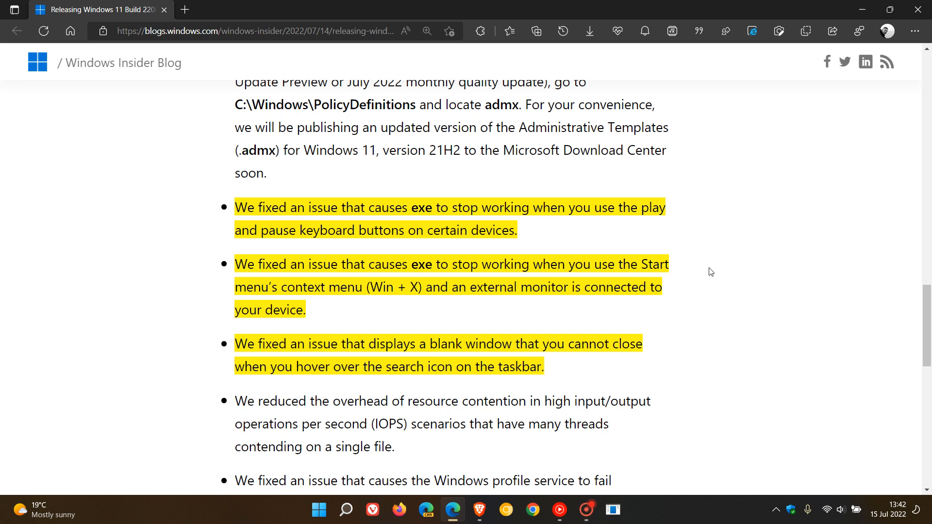
pyautogui.moveTo(287, 454)
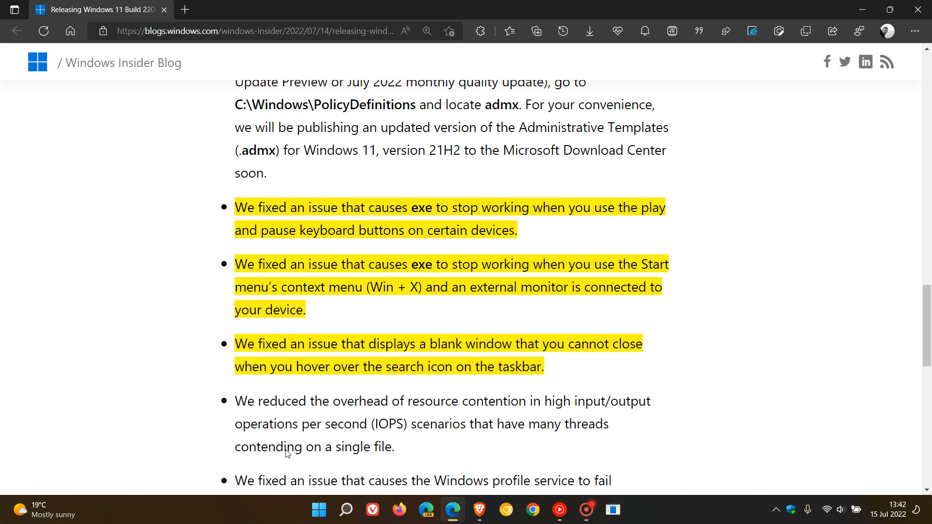
pyautogui.rightClick(320, 510)
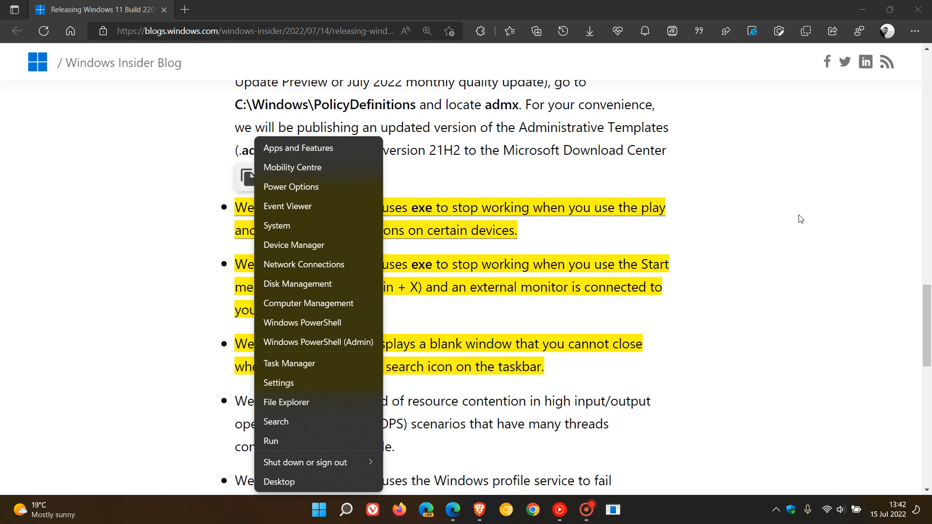
pyautogui.click(345, 509)
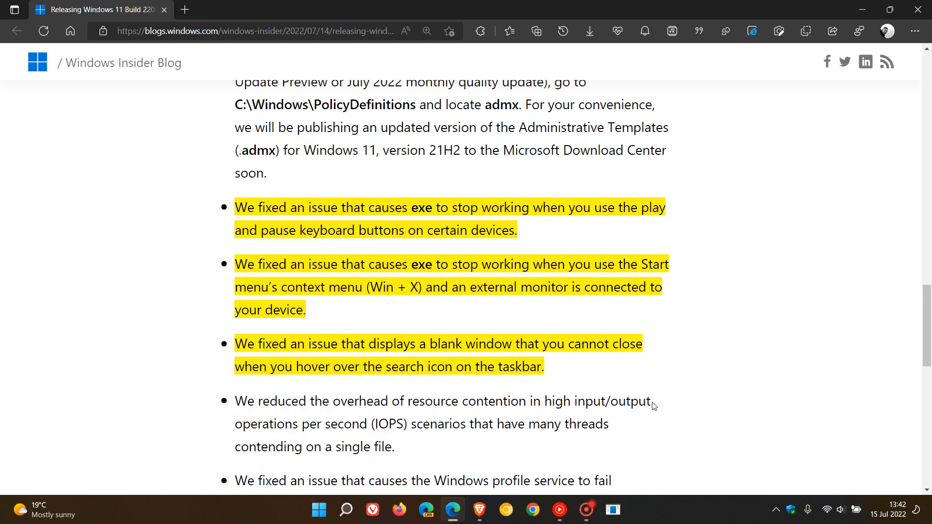
pyautogui.scroll(-3)
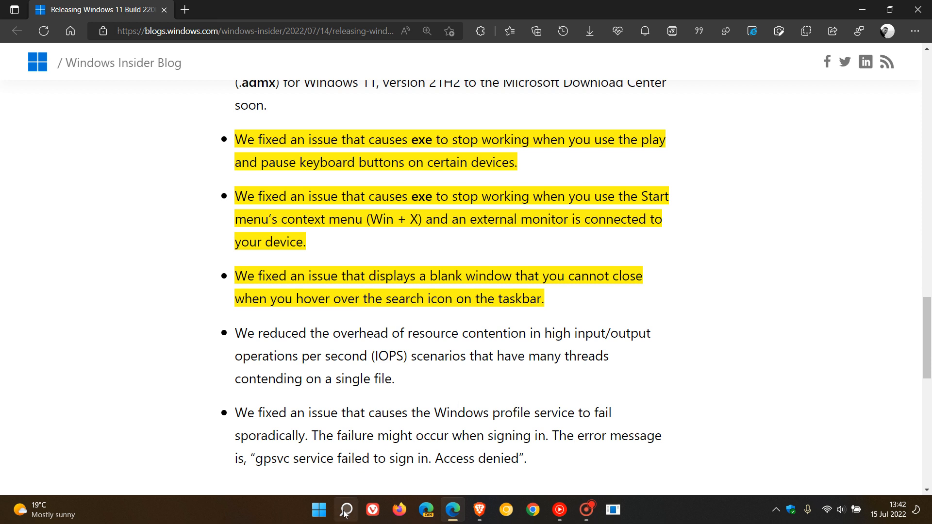
pyautogui.click(345, 510)
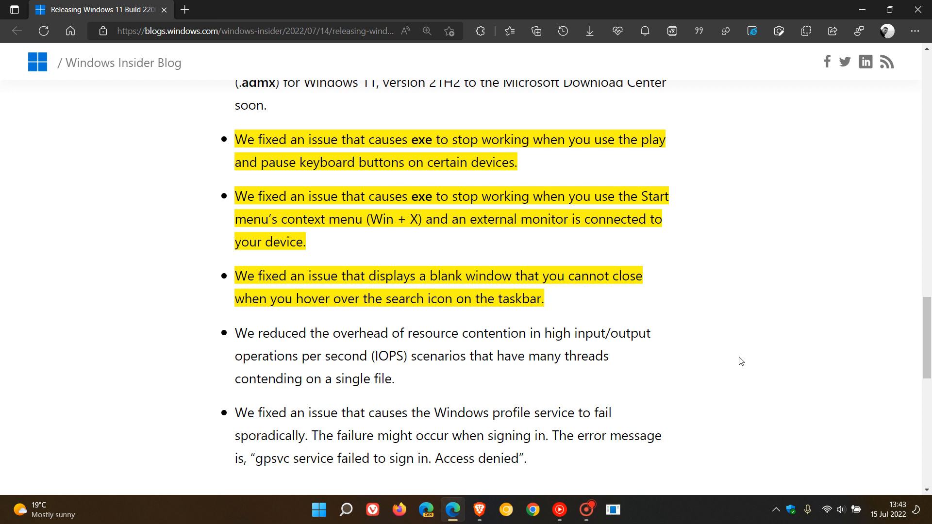
pyautogui.moveTo(380, 491)
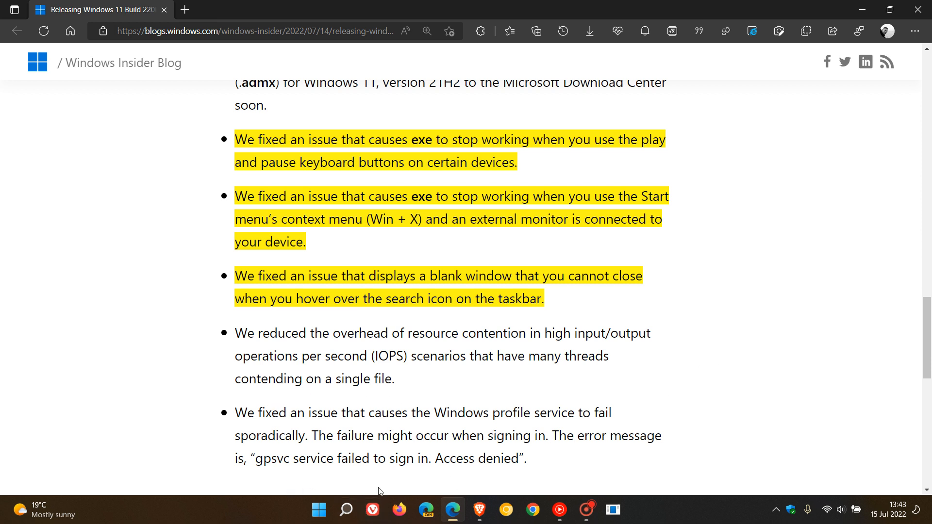
pyautogui.moveTo(775, 365)
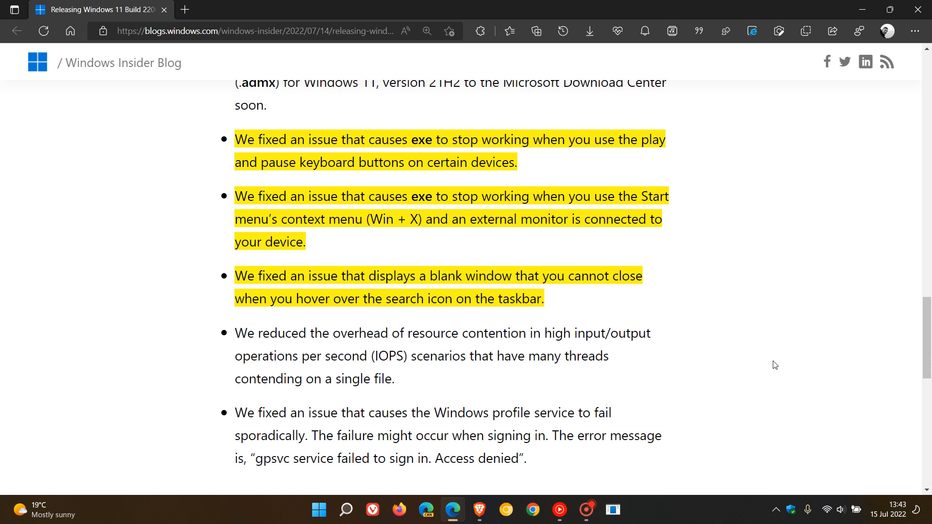
pyautogui.moveTo(689, 279)
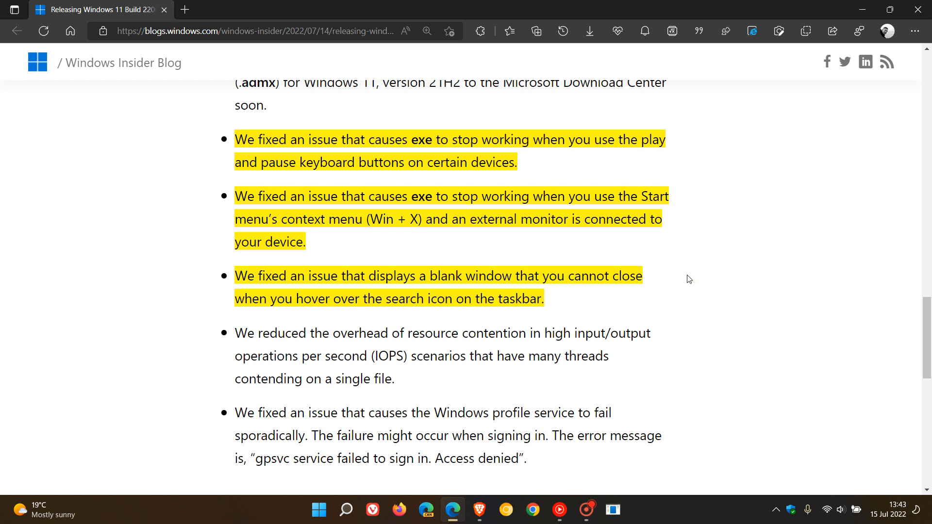
pyautogui.moveTo(687, 292)
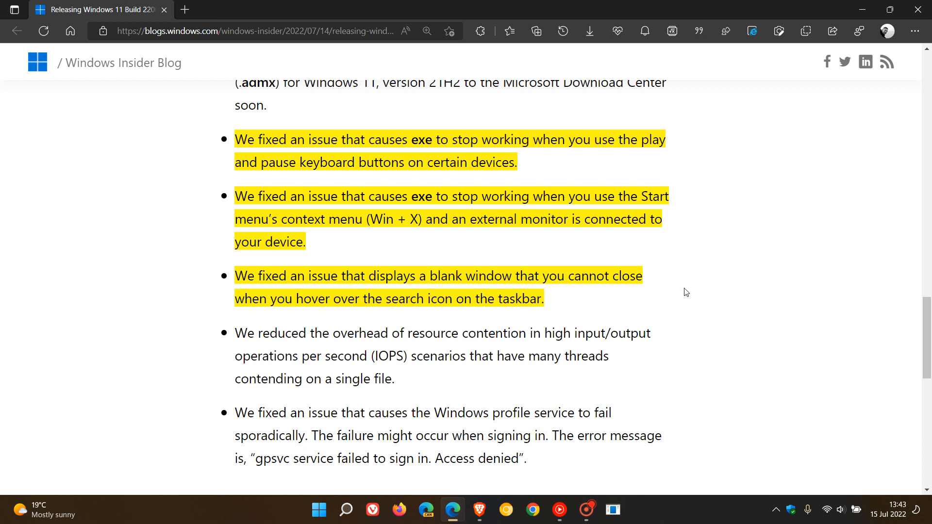
pyautogui.moveTo(683, 287)
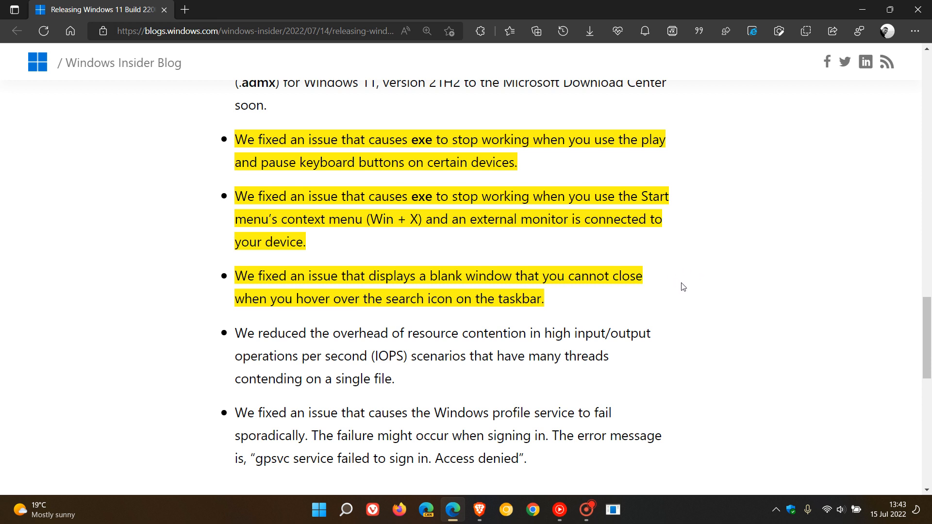
pyautogui.moveTo(837, 294)
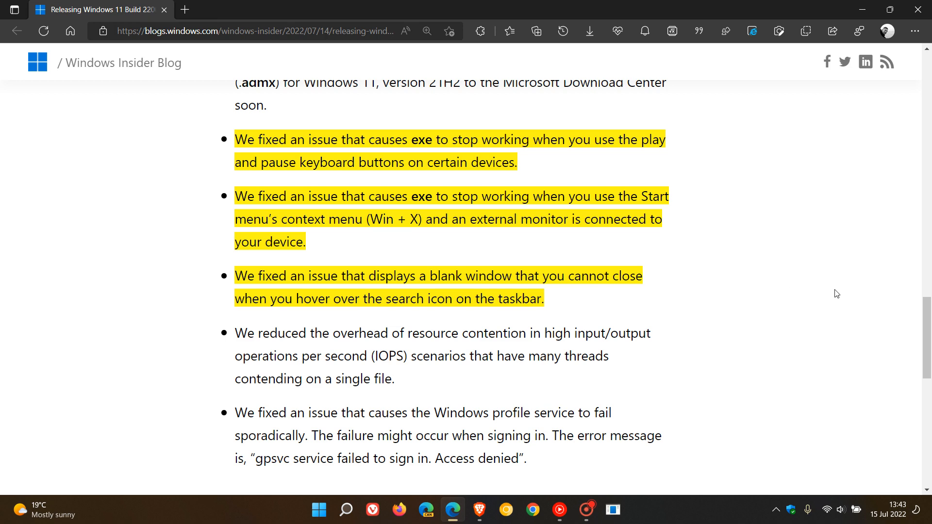
# Scroll to the end of the post, showing the Widgets crash known issue and tags
pyautogui.scroll(-3)
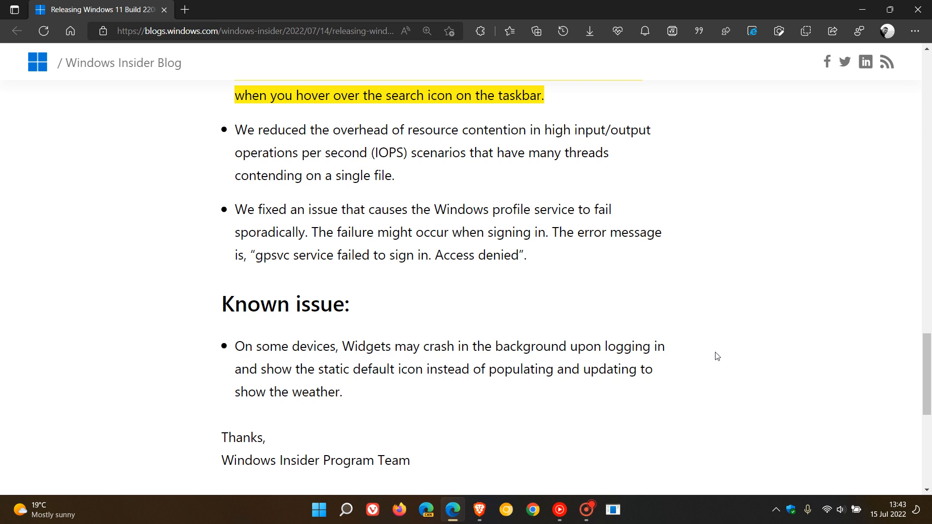
pyautogui.moveTo(770, 339)
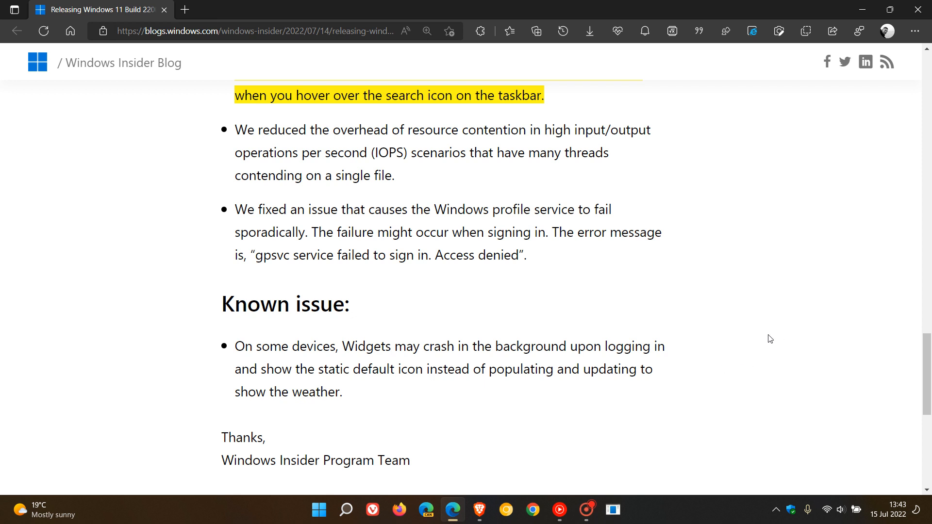
pyautogui.moveTo(739, 347)
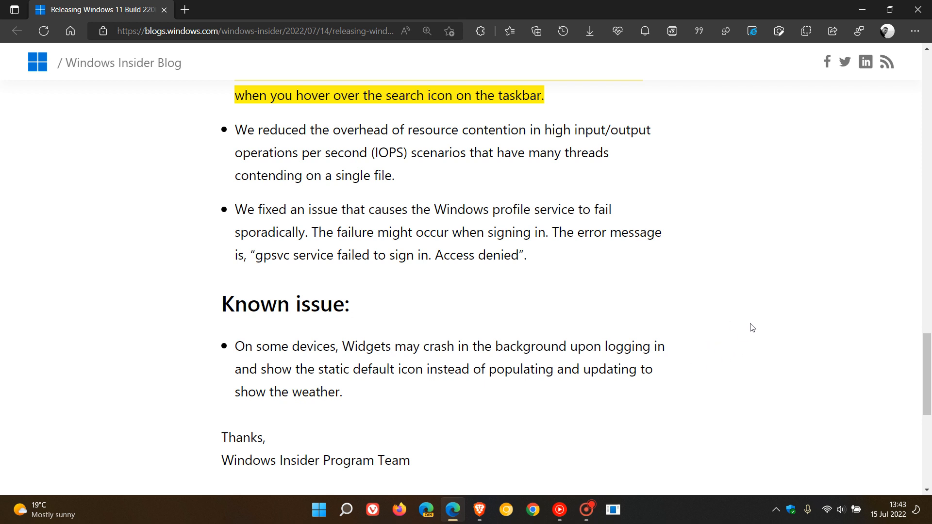
pyautogui.scroll(-3)
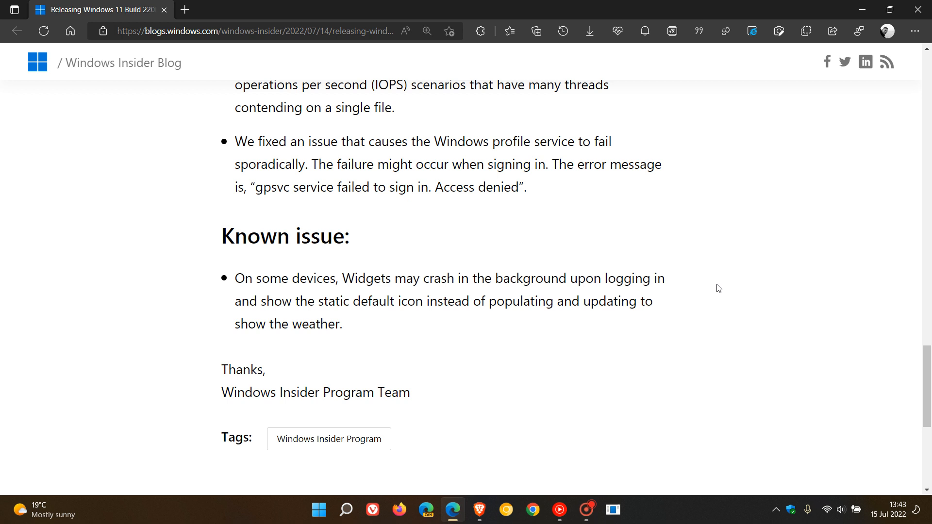
pyautogui.moveTo(720, 292)
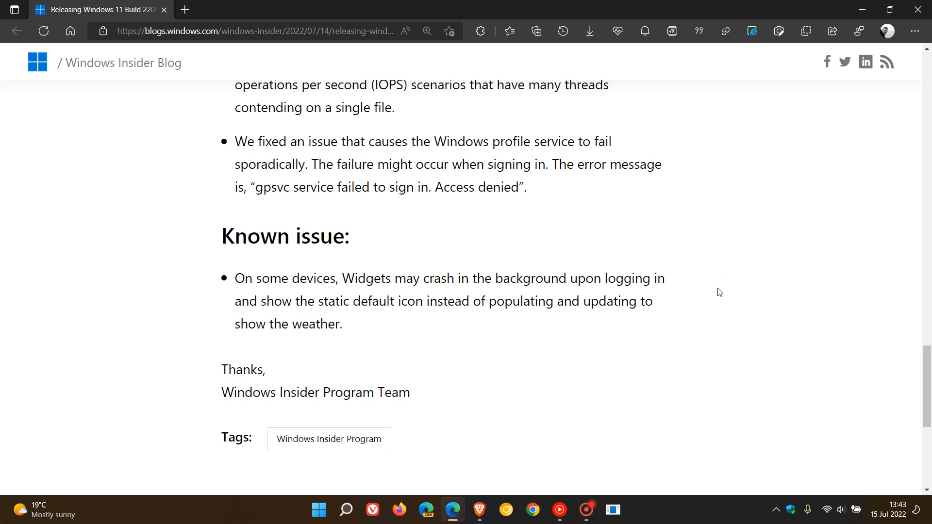
pyautogui.moveTo(720, 286)
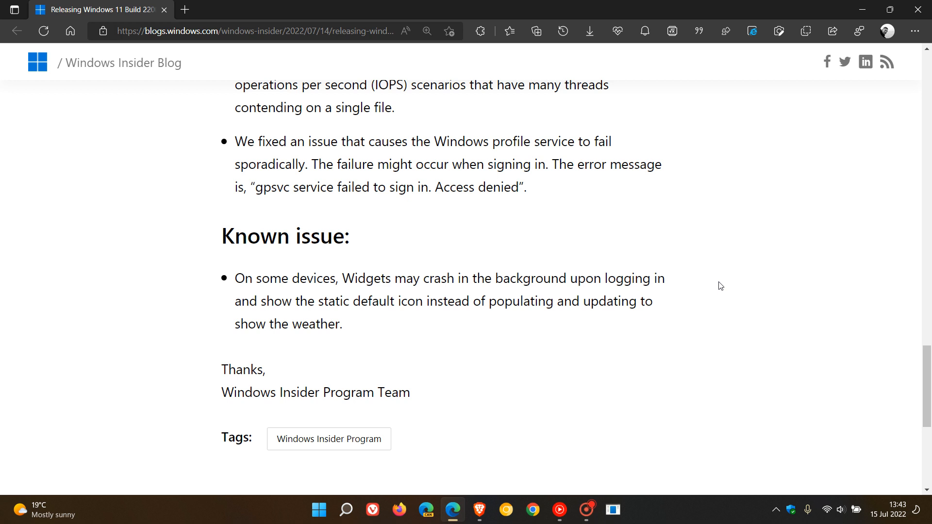
pyautogui.moveTo(153, 519)
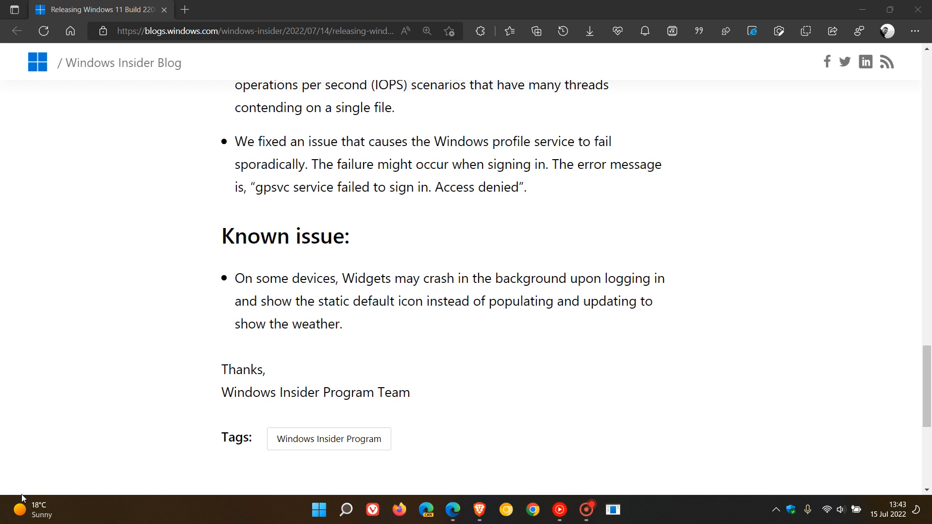
pyautogui.click(32, 510)
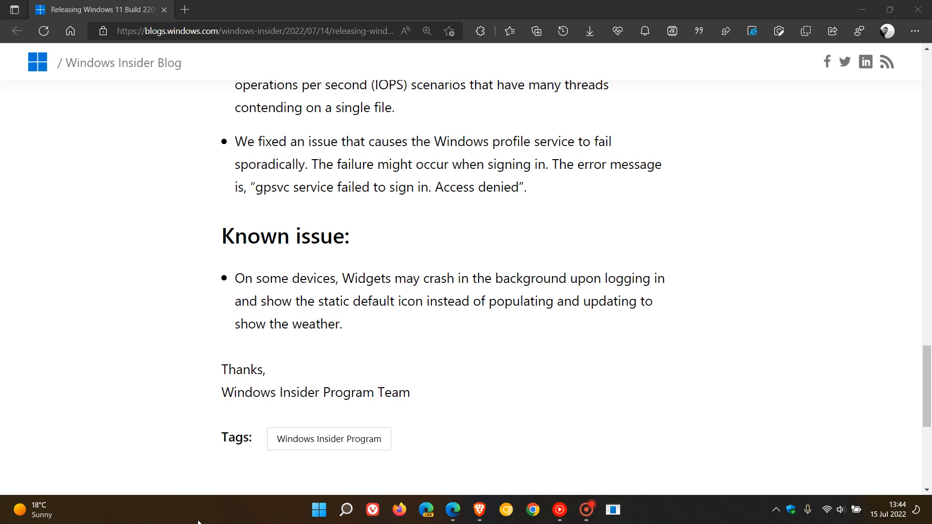
pyautogui.click(33, 510)
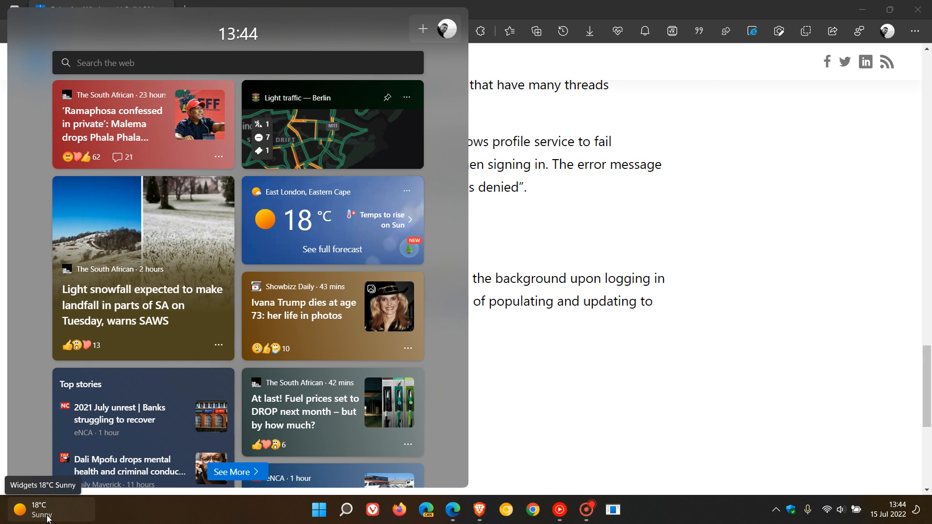
pyautogui.click(672, 405)
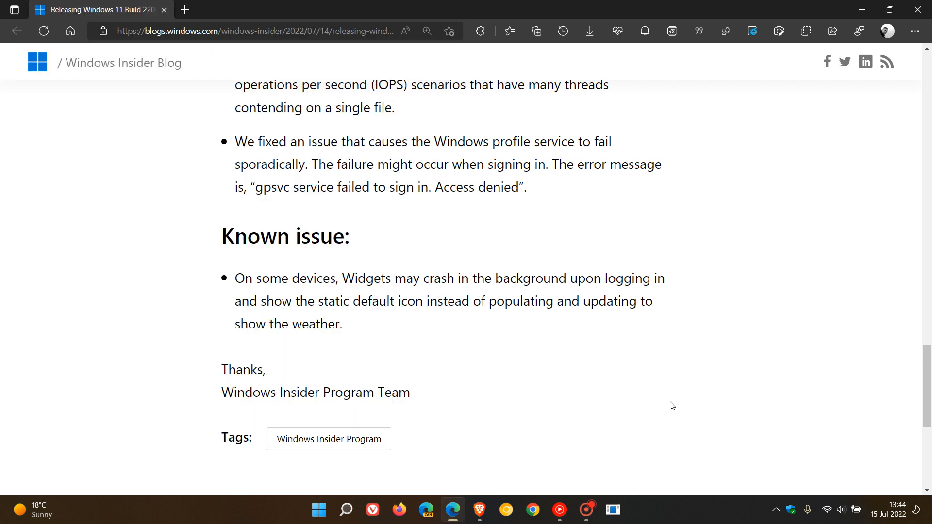
pyautogui.moveTo(712, 295)
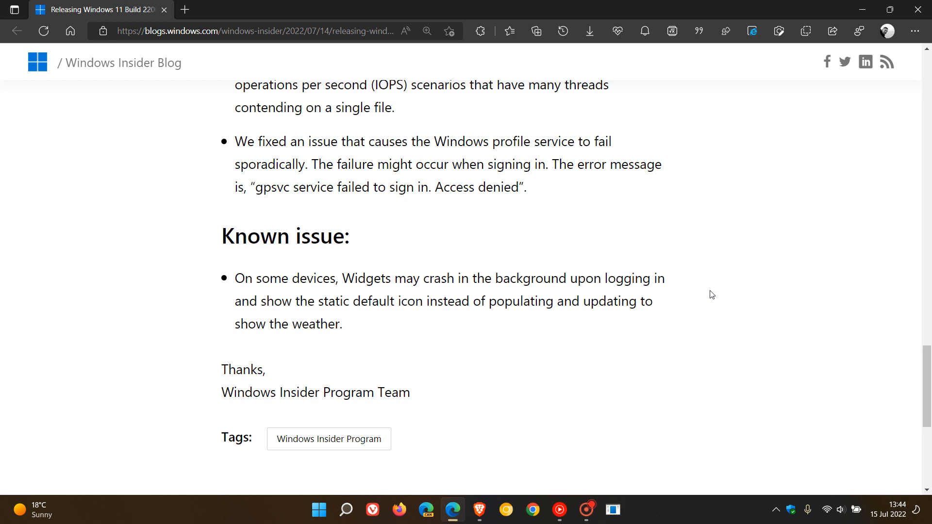
pyautogui.moveTo(704, 286)
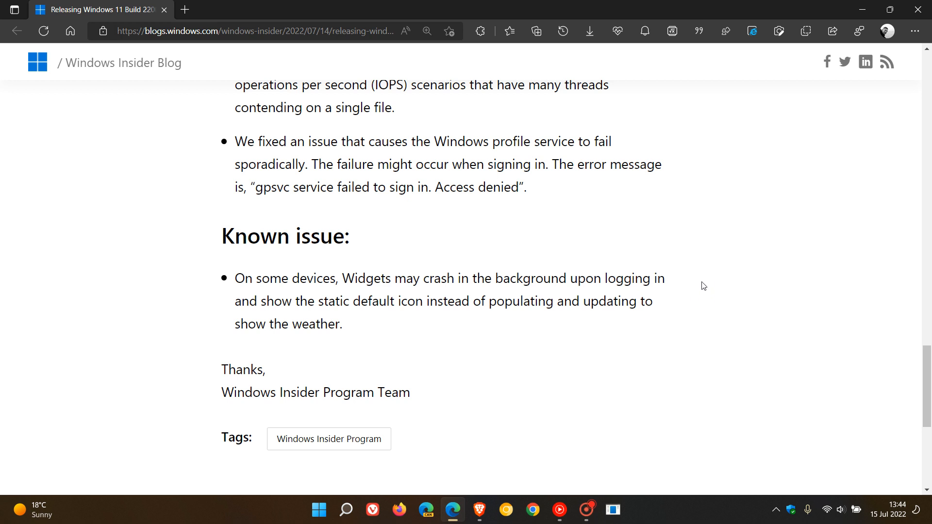
pyautogui.moveTo(767, 317)
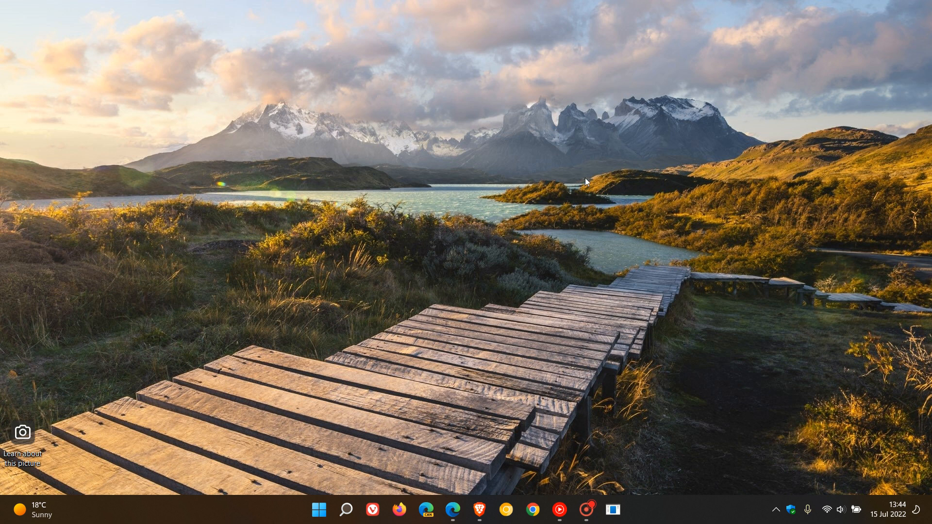
pyautogui.moveTo(598, 186)
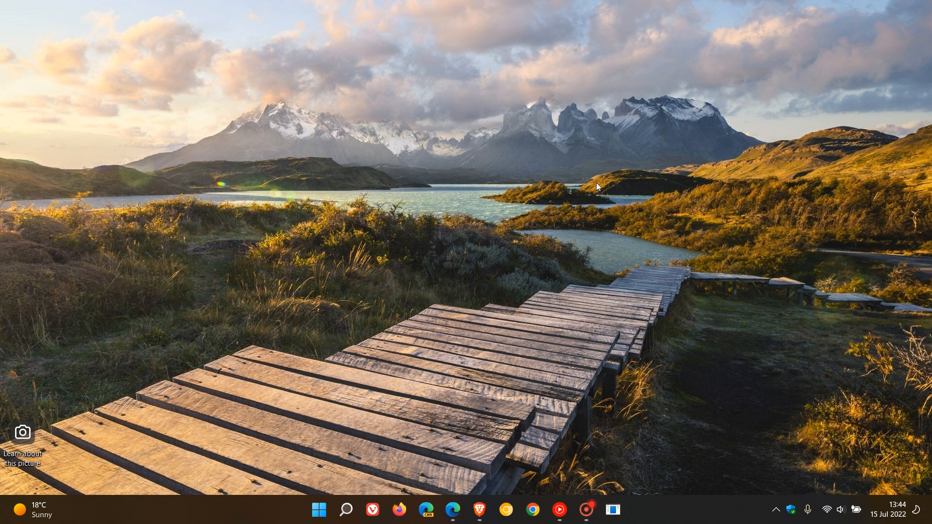
pyautogui.moveTo(646, 199)
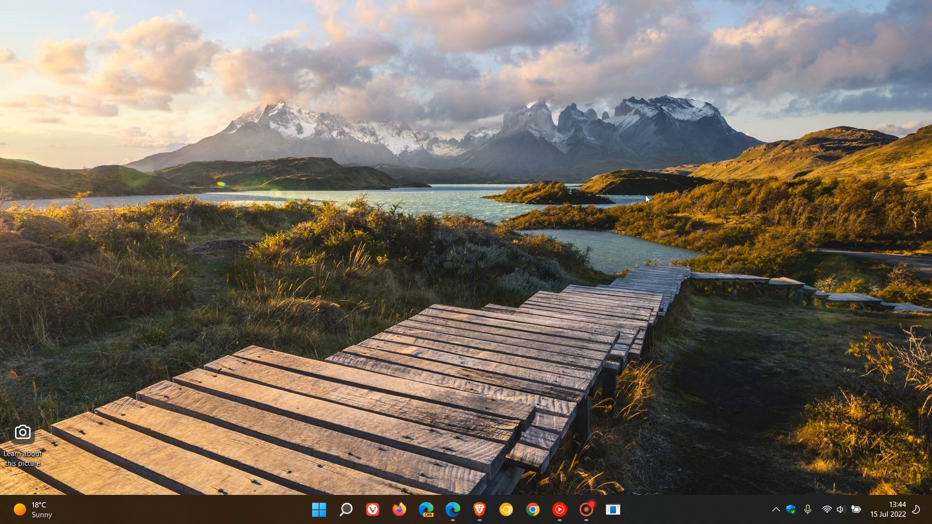